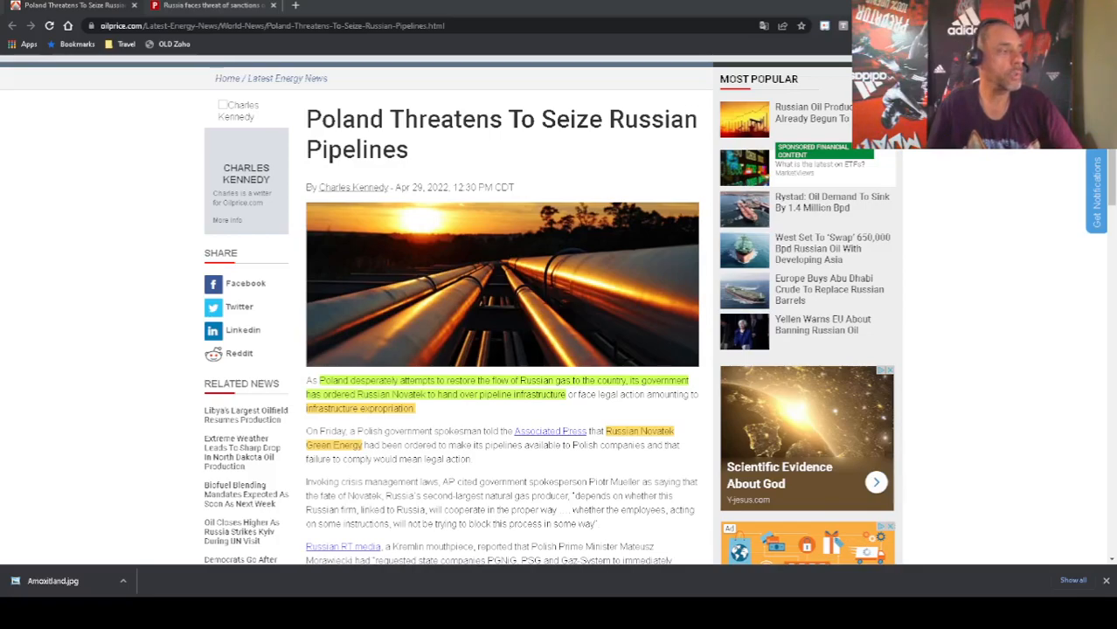
Scroll around the Poland pipeline article to finish reading its highlighted passages
scroll("down", 3)
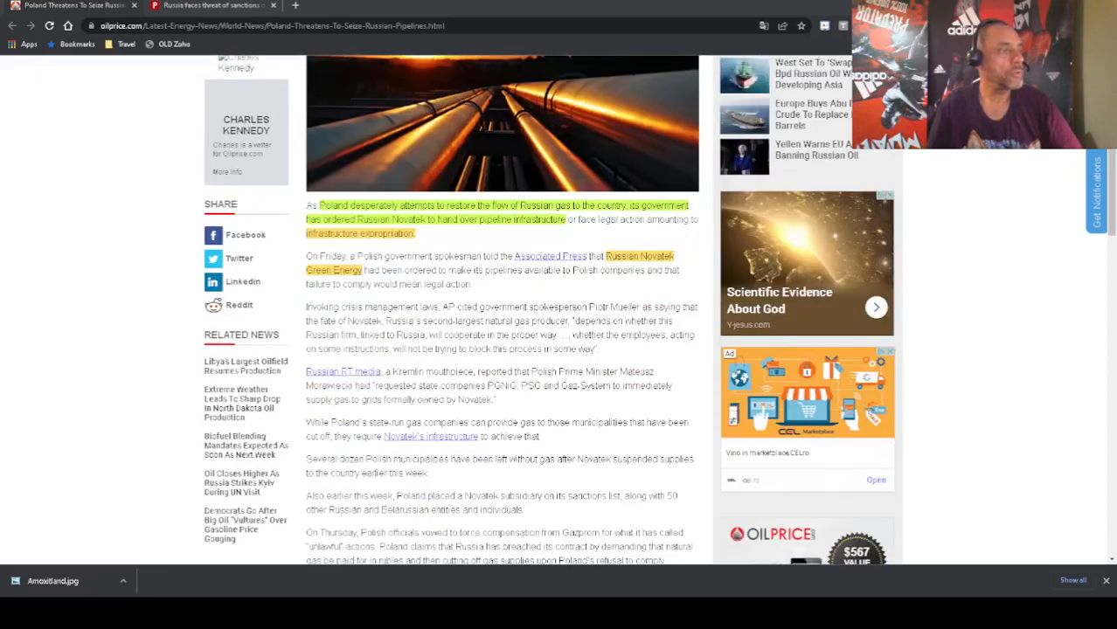
scroll("down", 3)
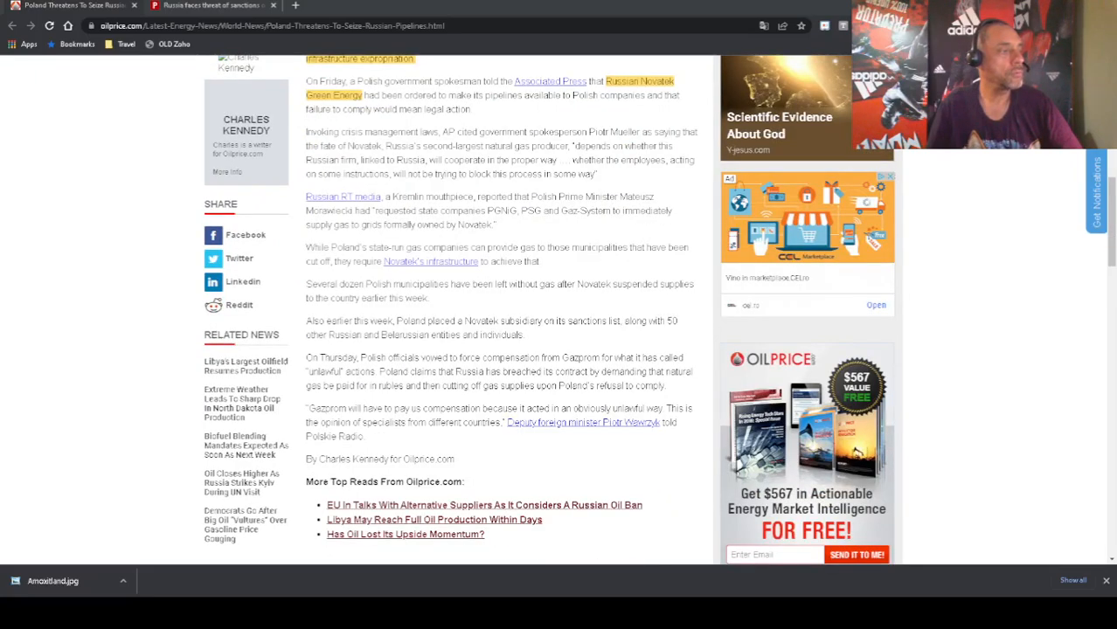
scroll("up", 3)
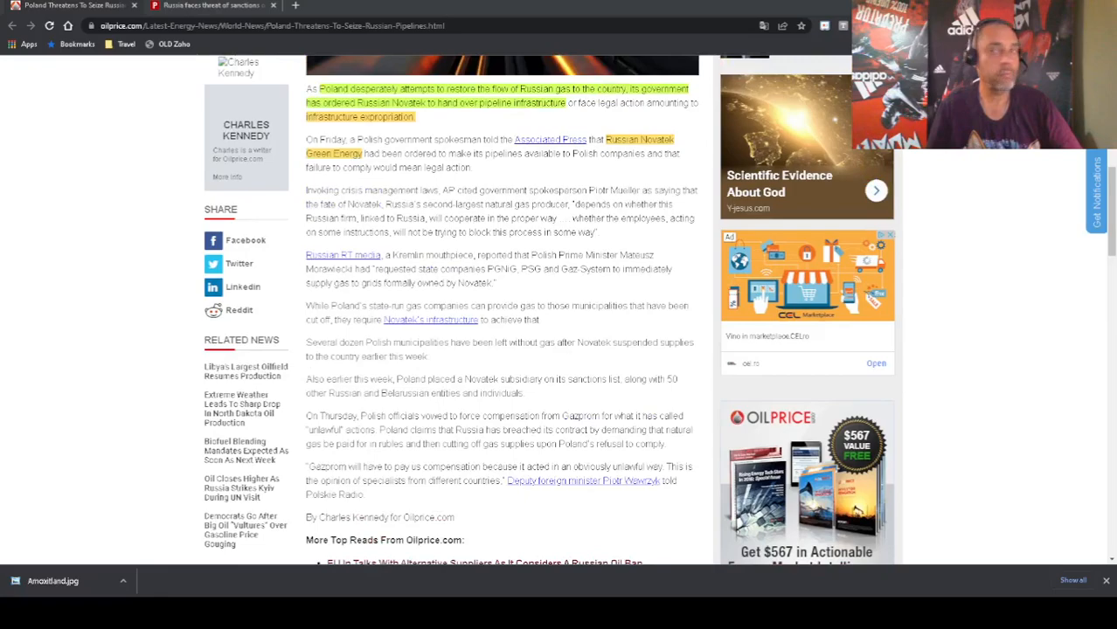
scroll("up", 3)
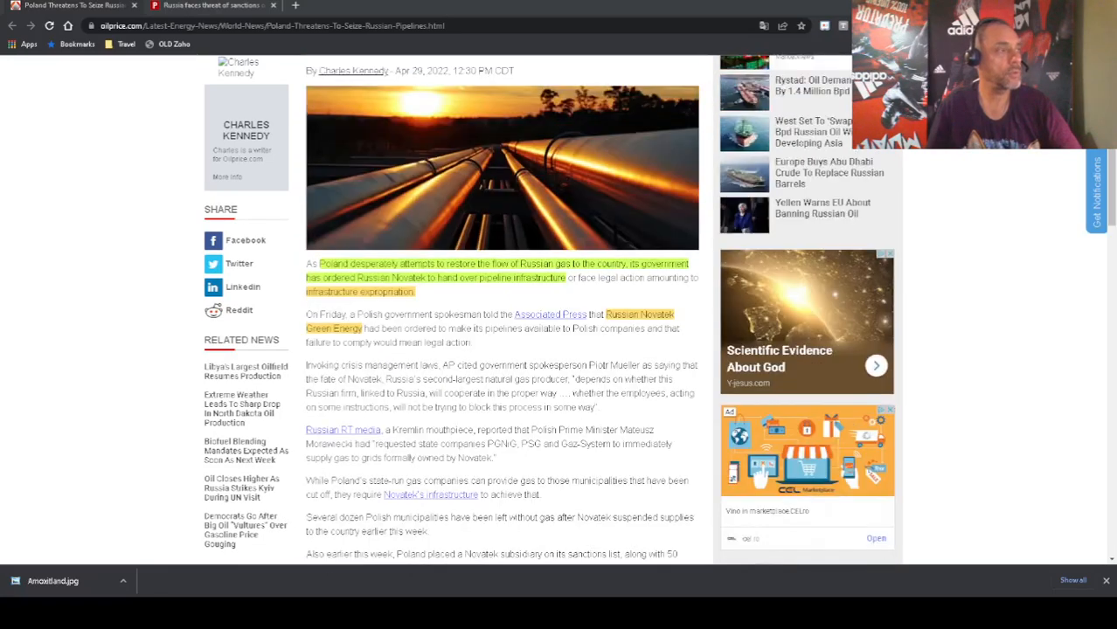
scroll("up", 3)
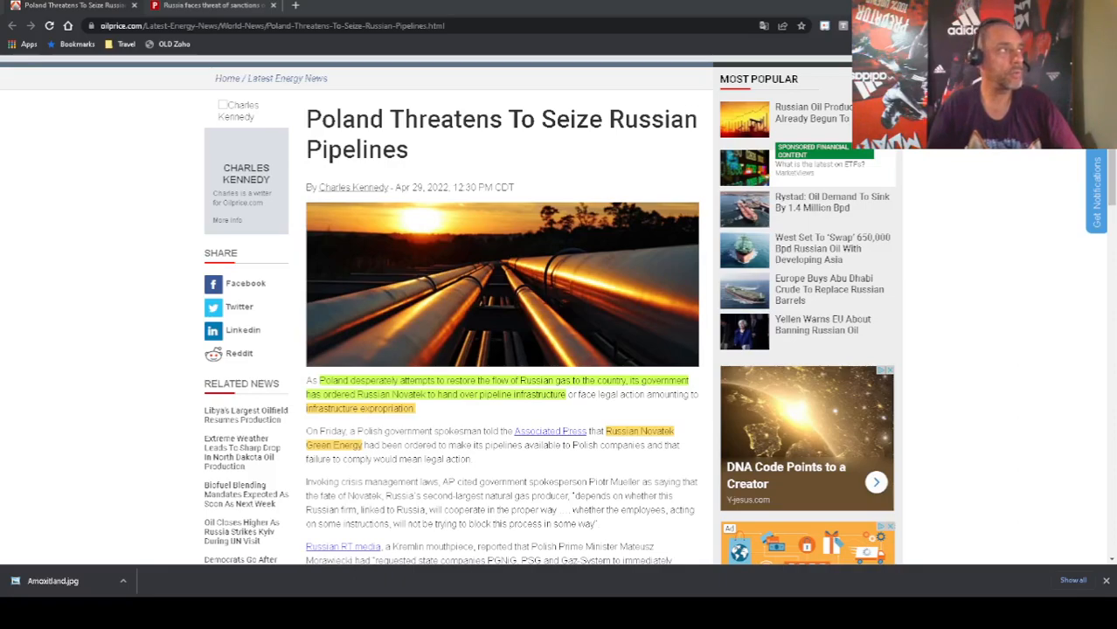
Switch to the Politico uranium-ban article and scroll to its highlighted opening paragraphs
left_click(210, 5)
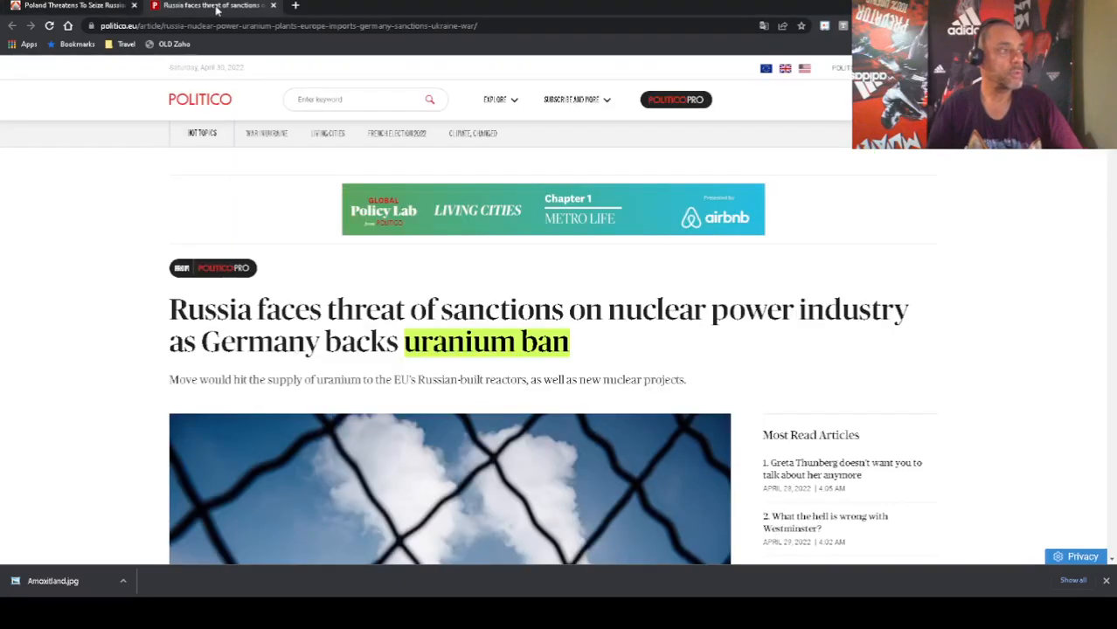
mouse_move(758, 321)
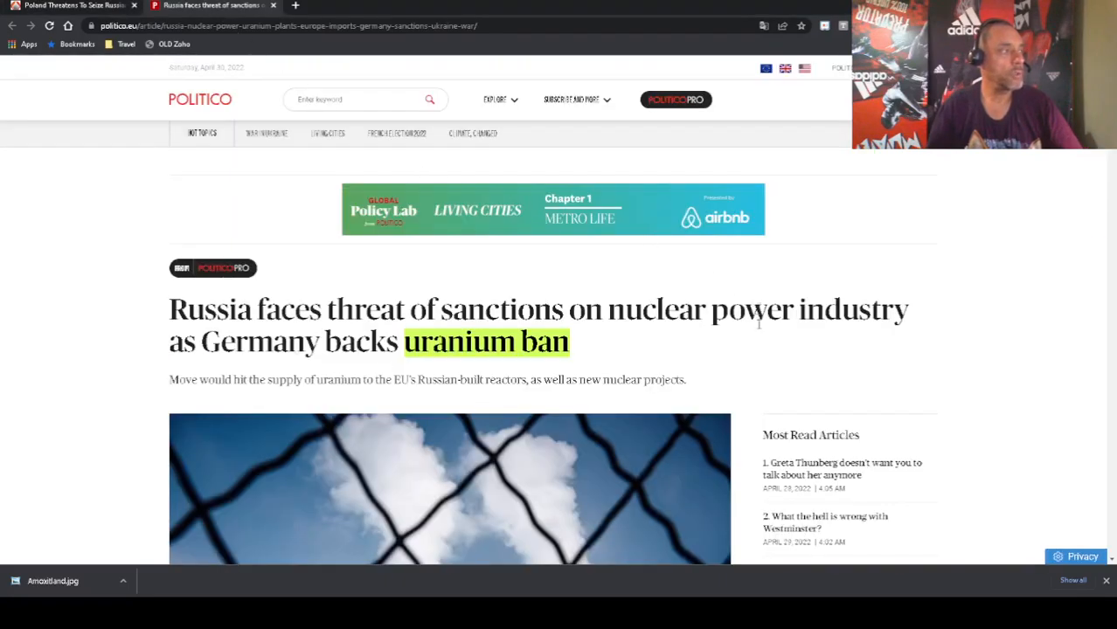
scroll("down", 3)
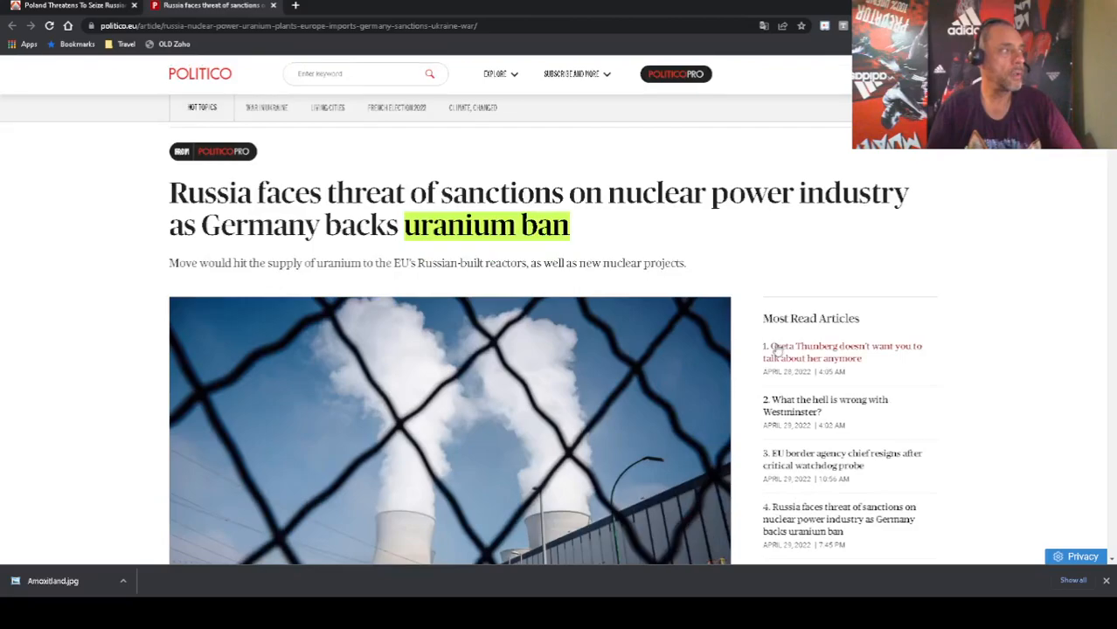
mouse_move(594, 254)
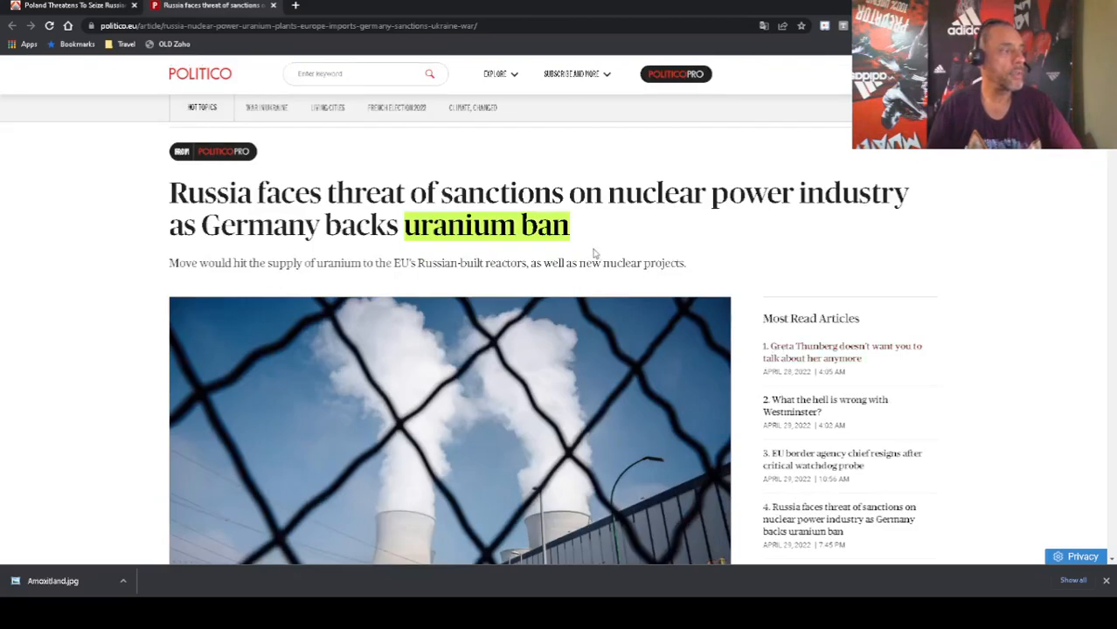
mouse_move(626, 306)
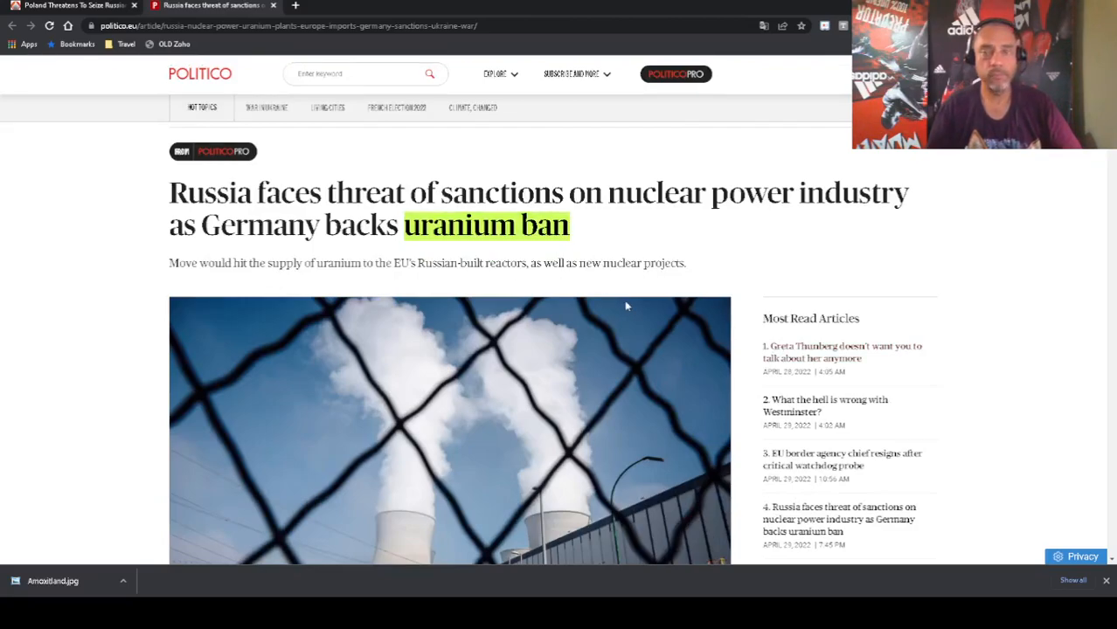
scroll("down", 3)
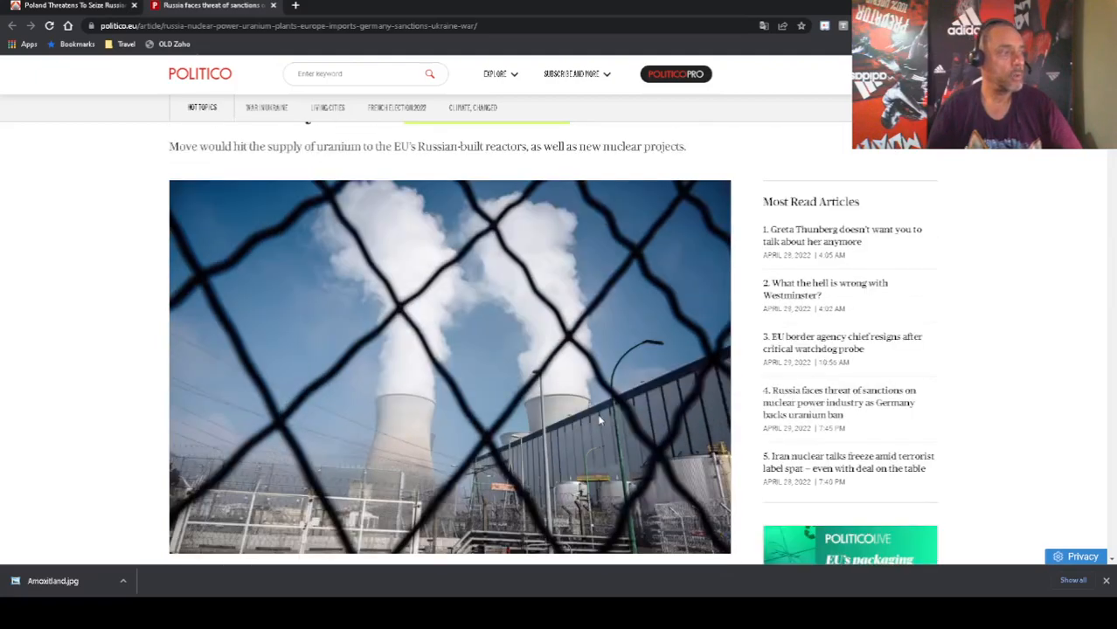
scroll("down", 3)
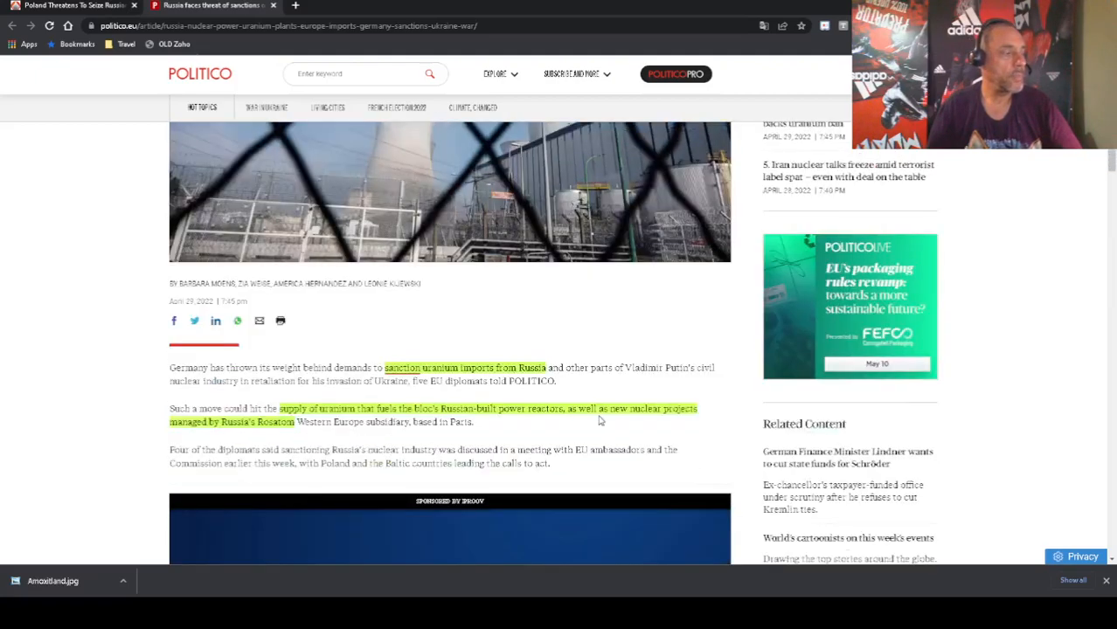
scroll("down", 3)
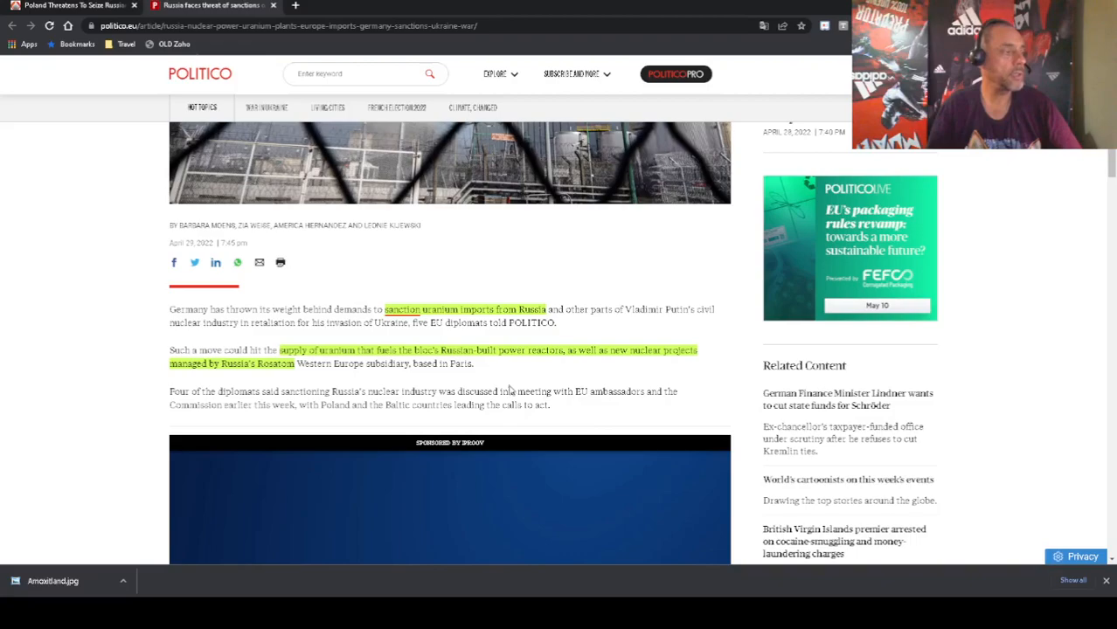
mouse_move(446, 341)
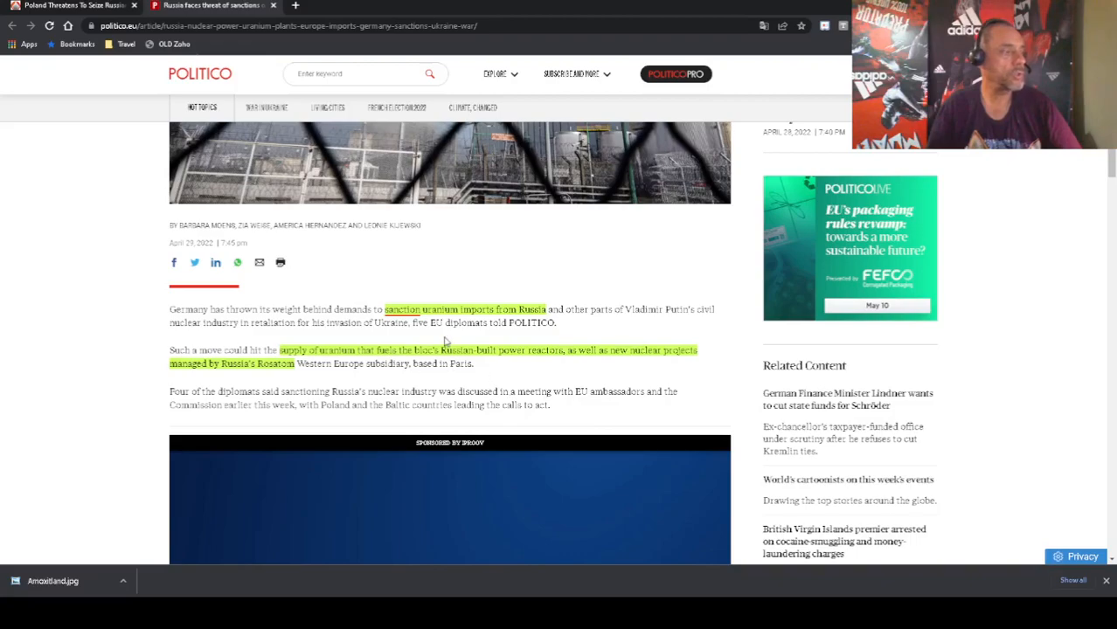
mouse_move(584, 334)
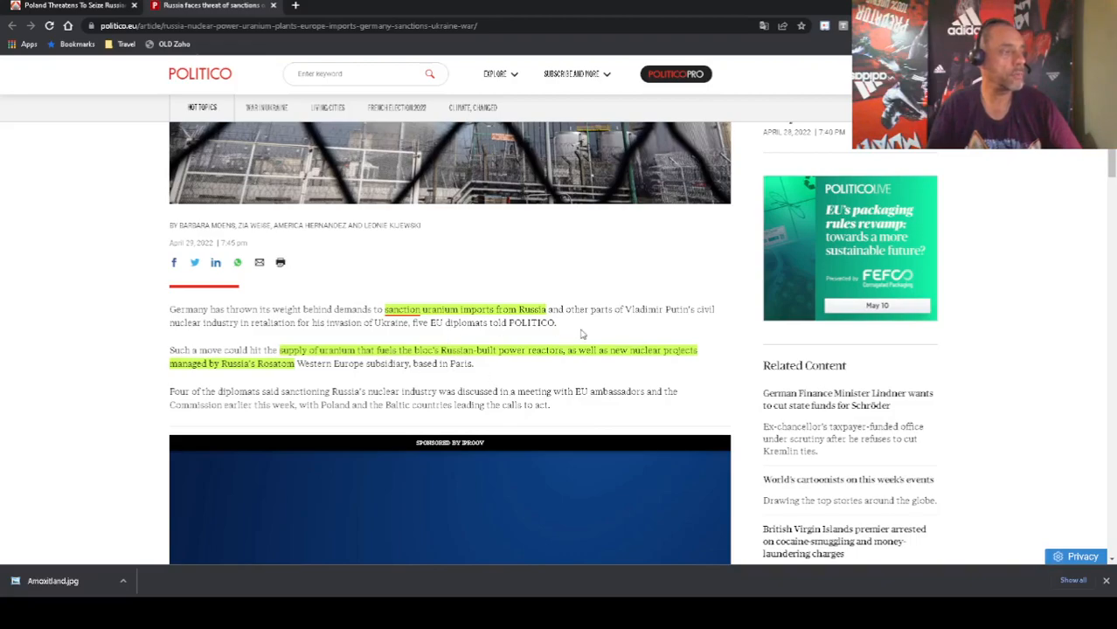
scroll("down", 3)
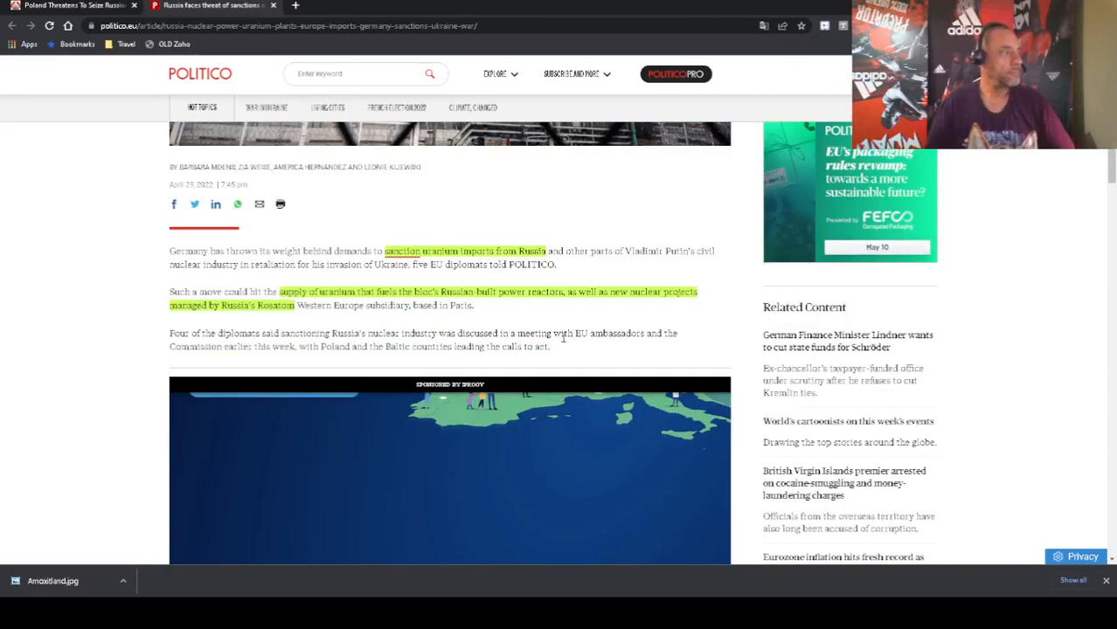
scroll("down", 3)
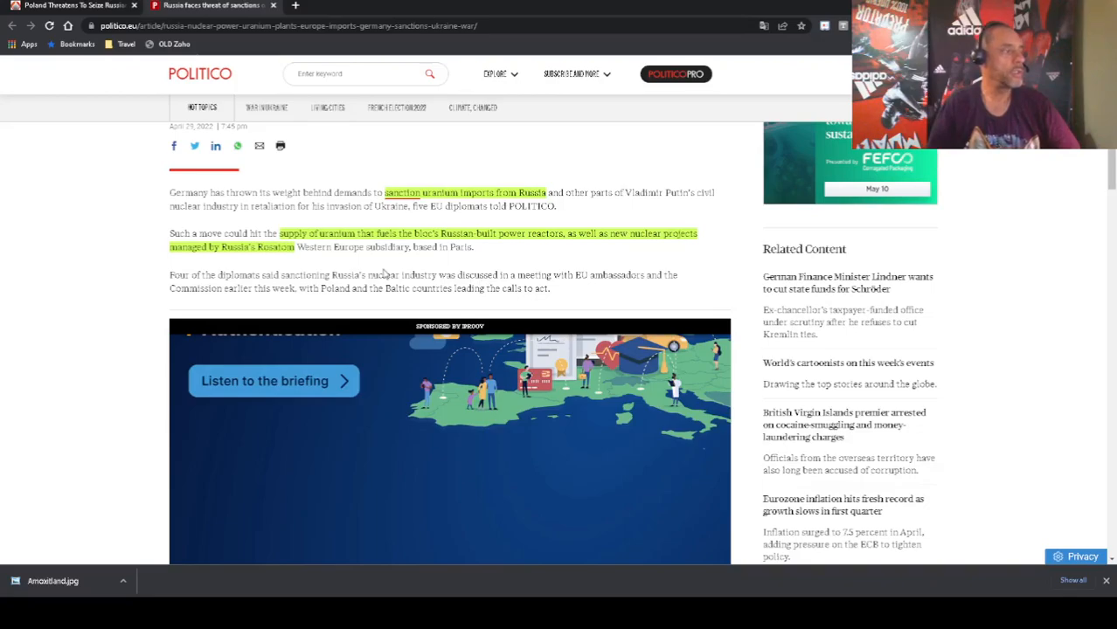
mouse_move(514, 266)
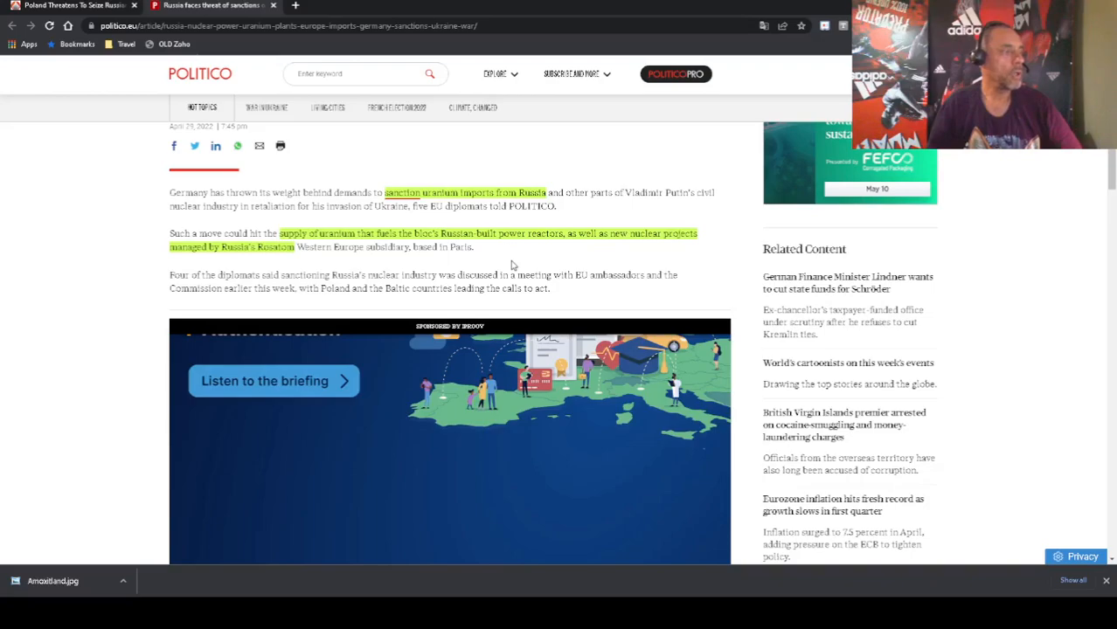
mouse_move(429, 271)
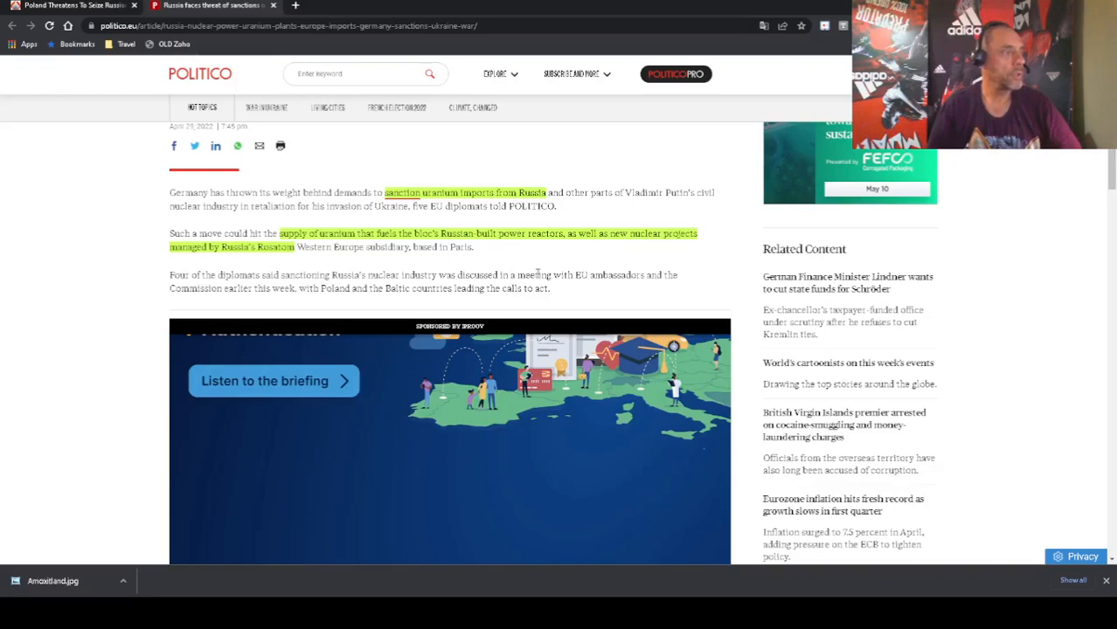
mouse_move(521, 273)
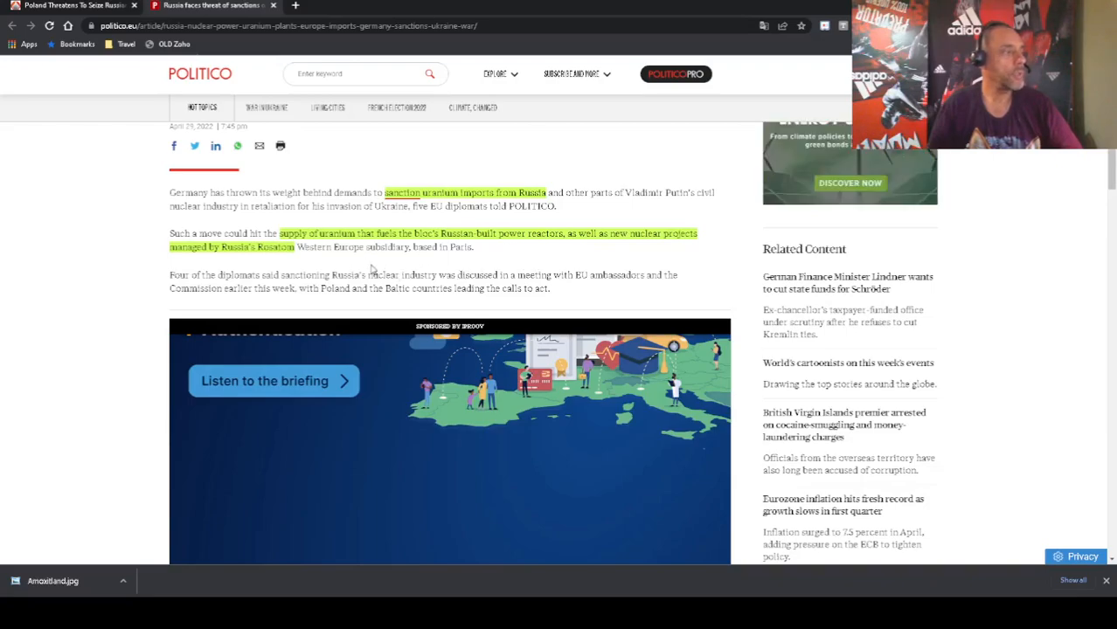
Scroll past the briefing ad and video to the highlighted EU uranium import figures and Rosatom's French ties
scroll("down", 3)
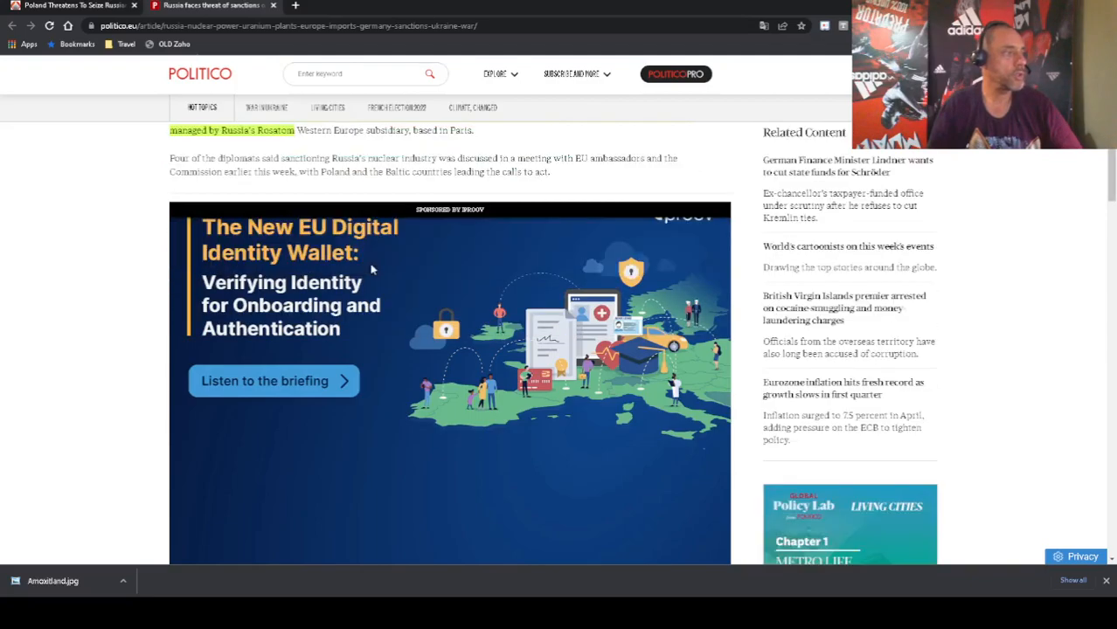
scroll("down", 3)
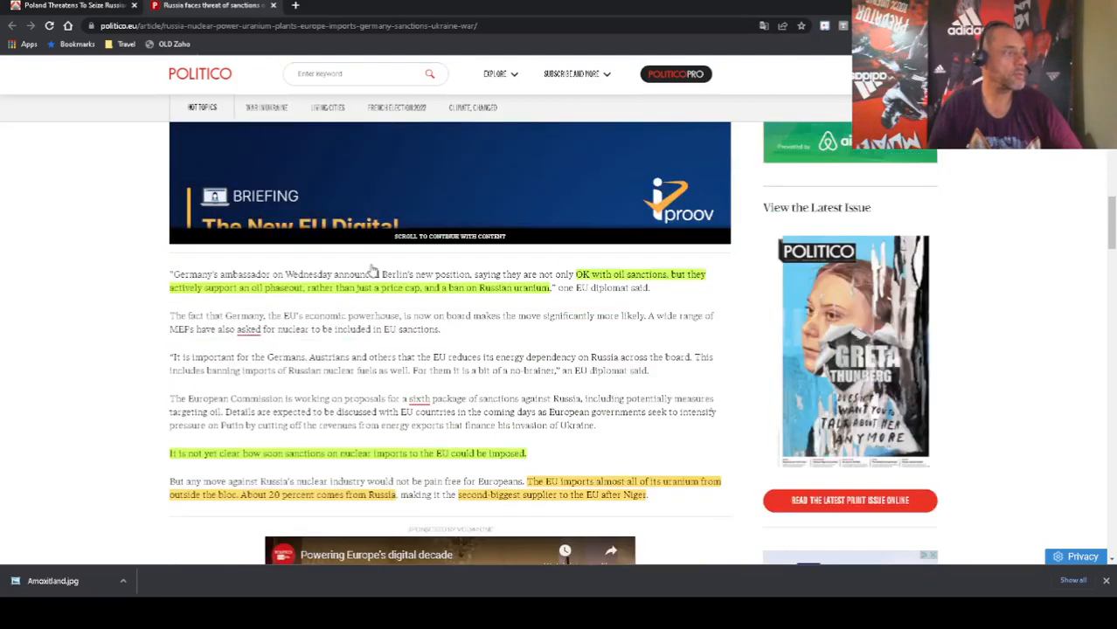
scroll("down", 3)
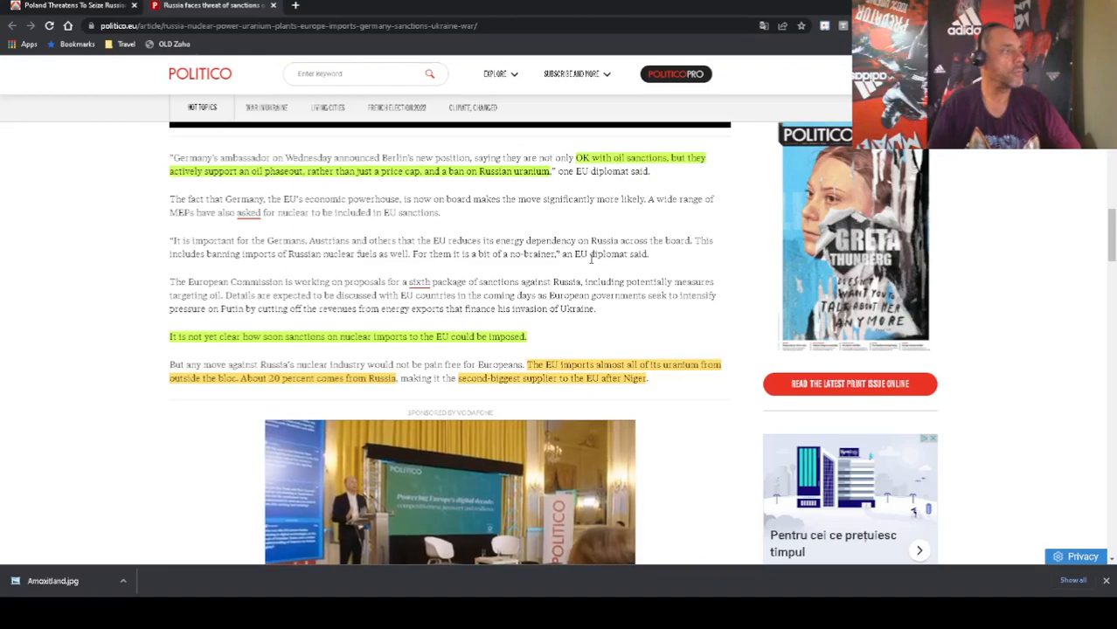
scroll("down", 3)
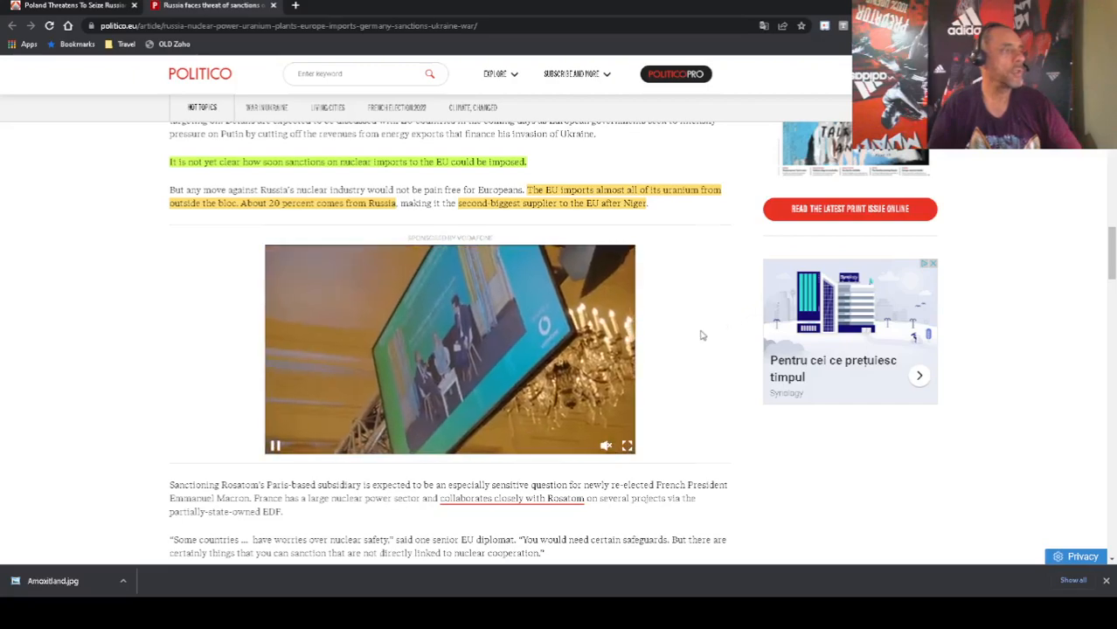
scroll("down", 3)
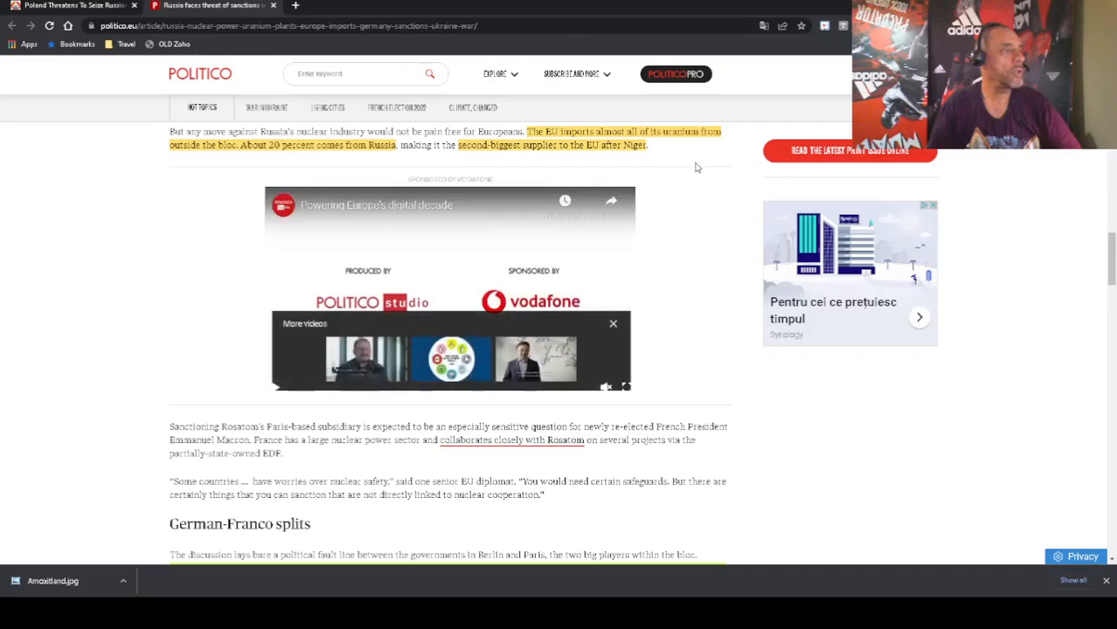
scroll("down", 3)
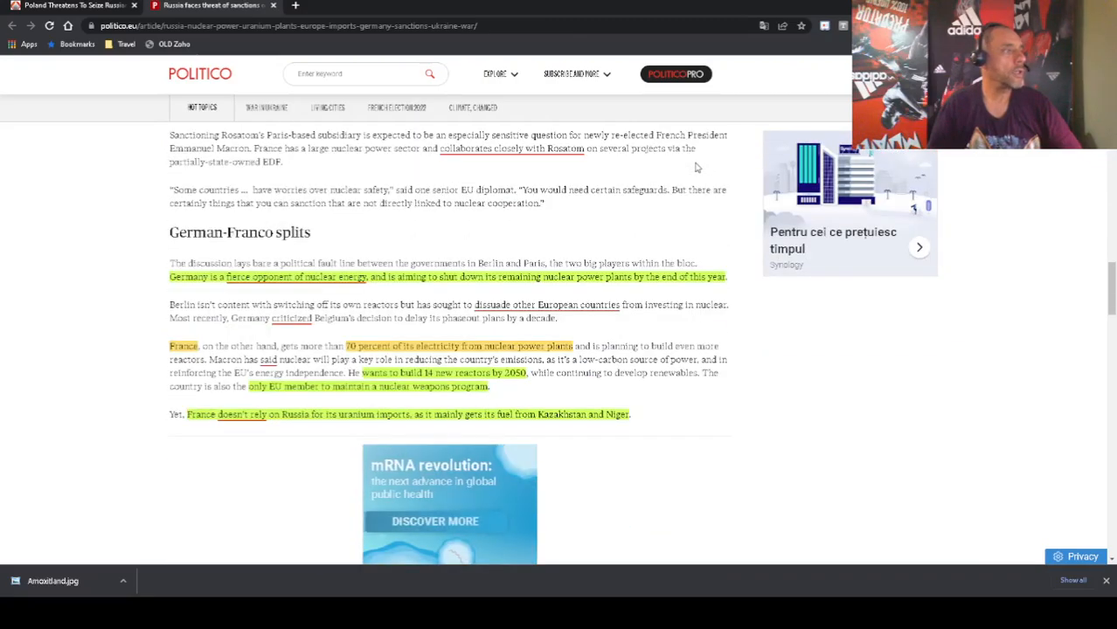
scroll("down", 3)
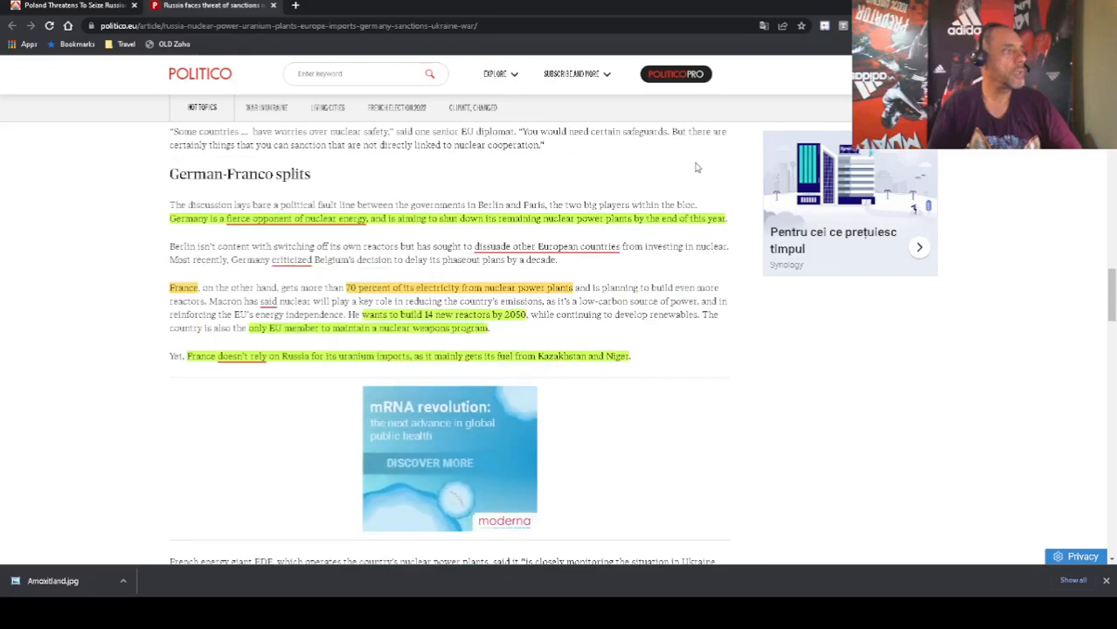
scroll("down", 3)
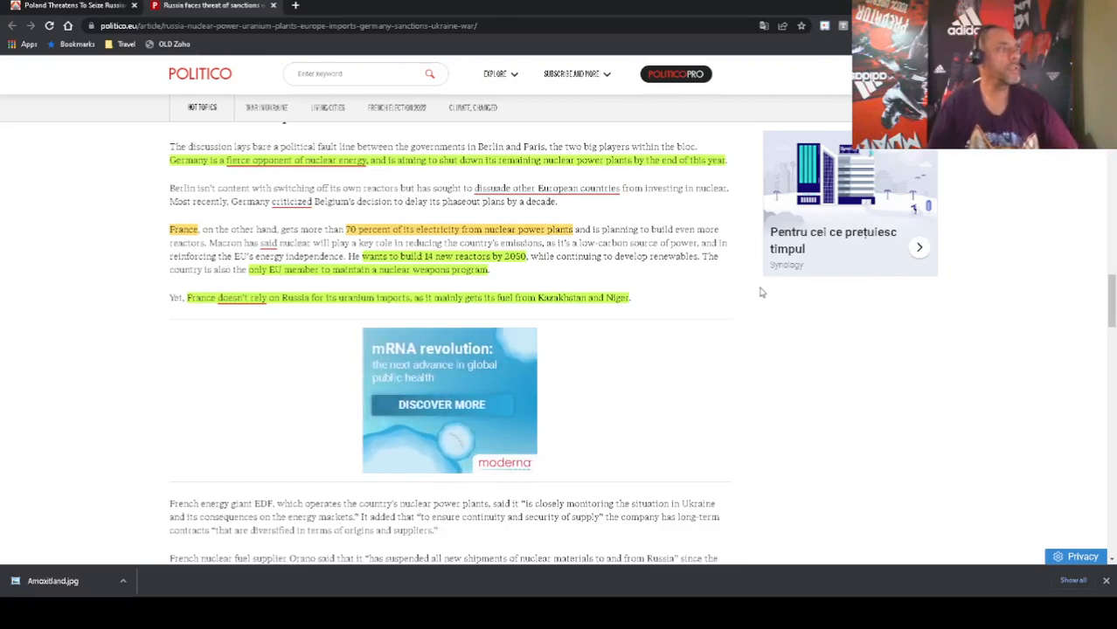
mouse_move(708, 279)
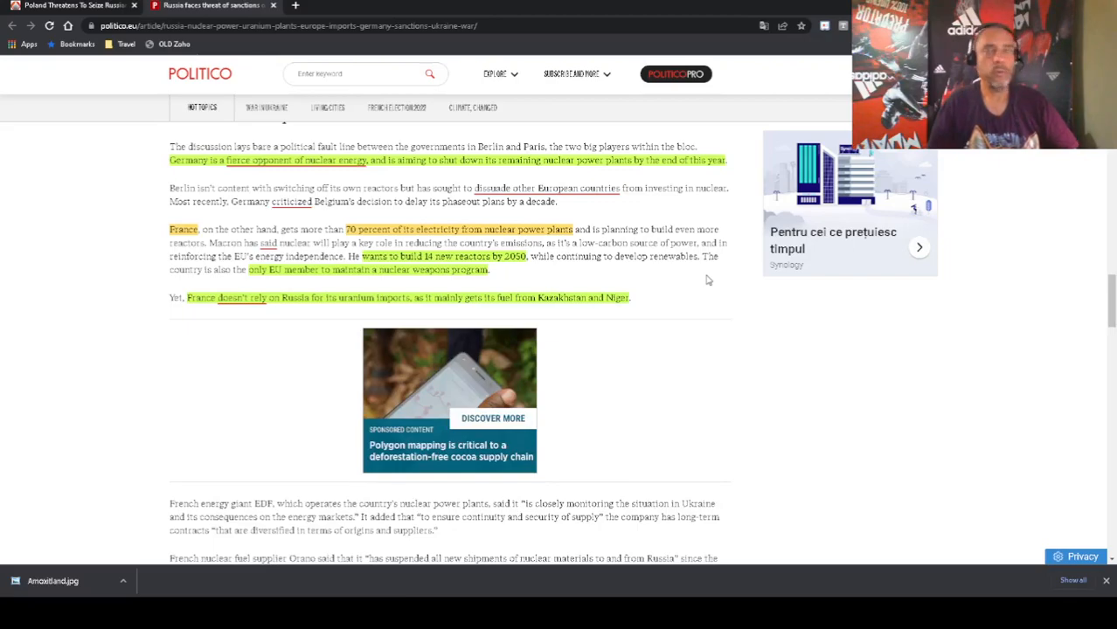
mouse_move(689, 272)
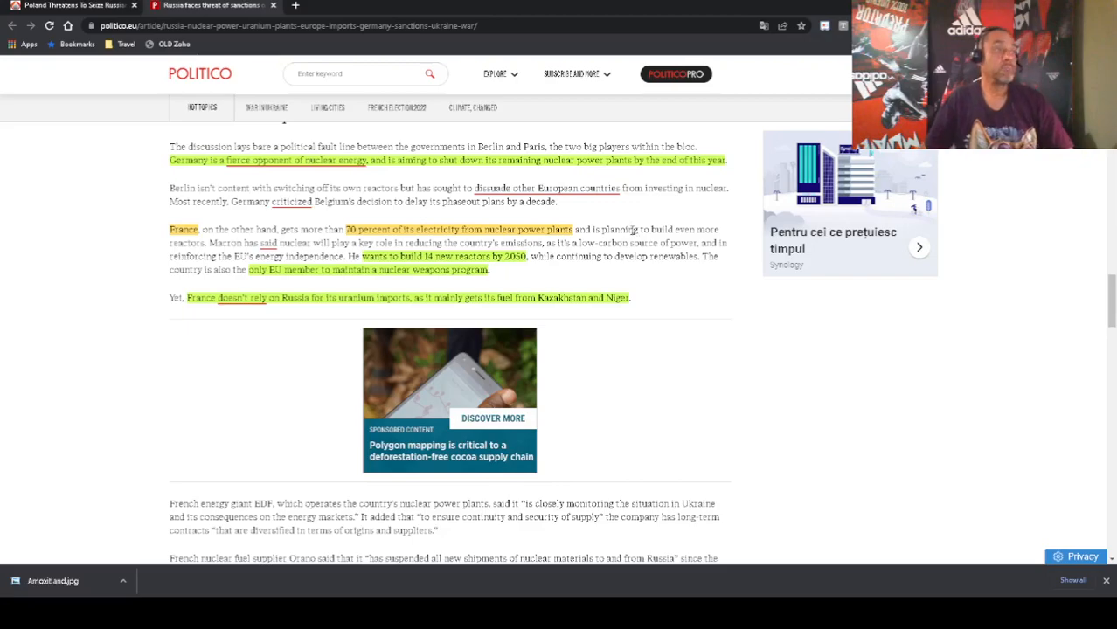
mouse_move(657, 245)
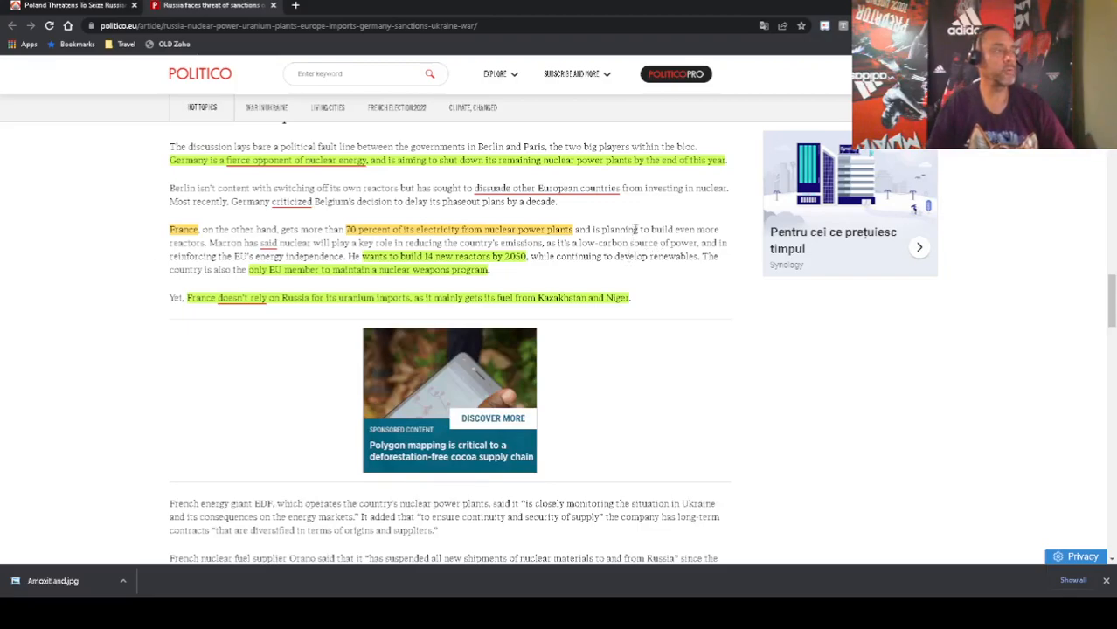
mouse_move(647, 228)
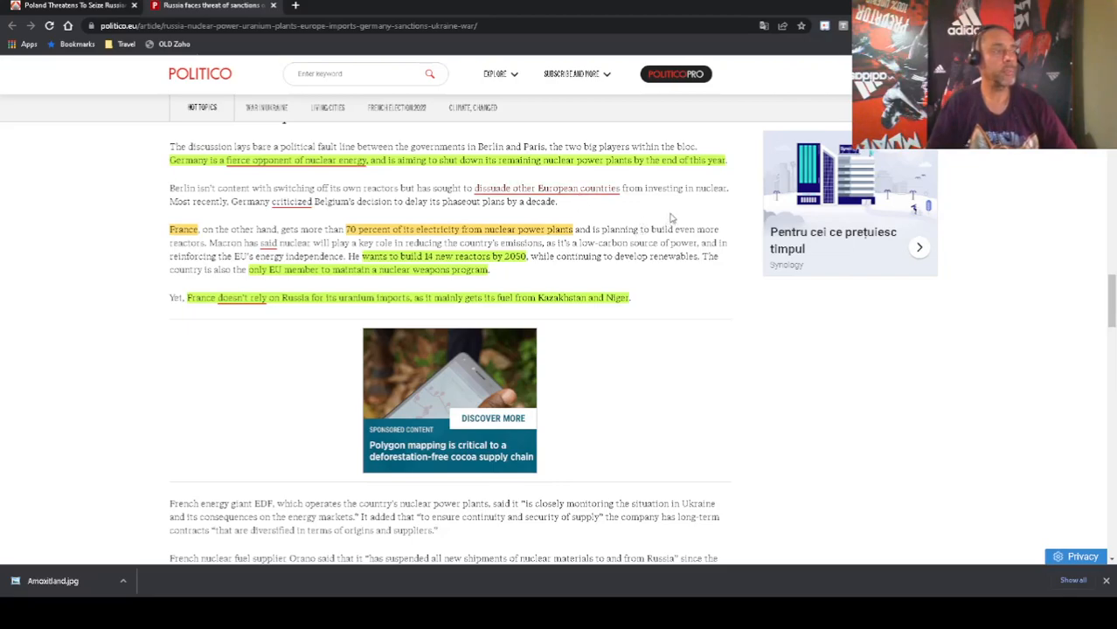
mouse_move(660, 210)
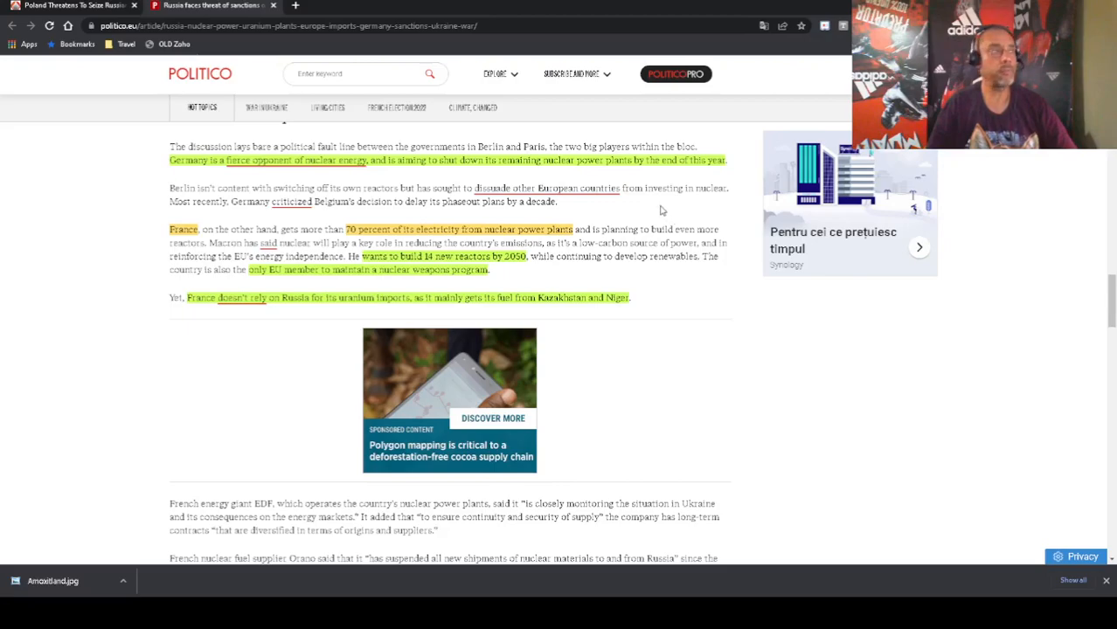
mouse_move(661, 228)
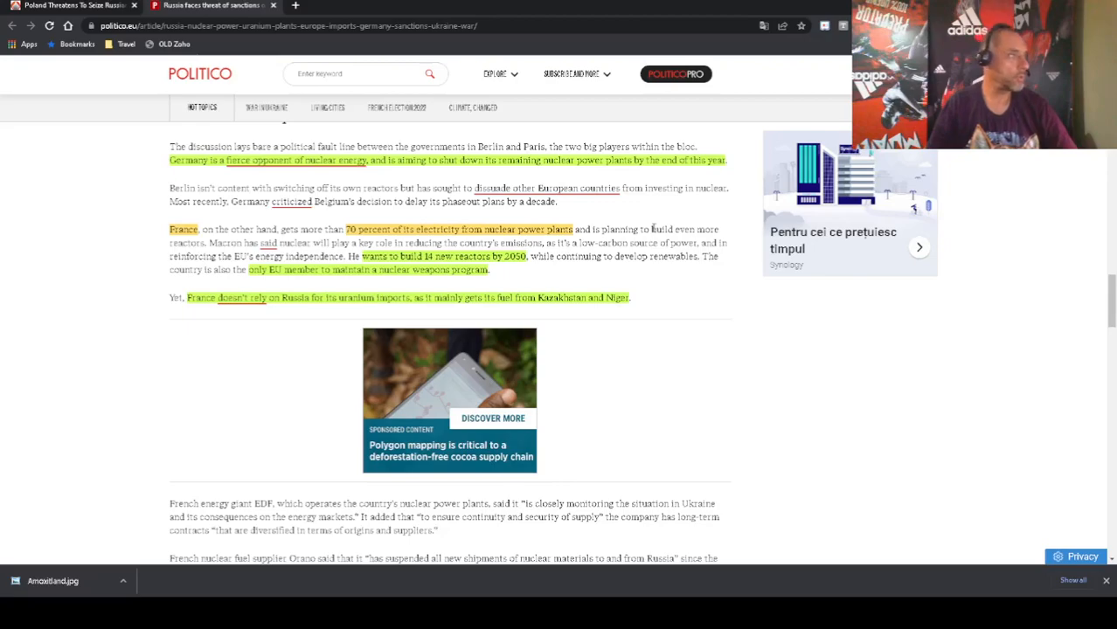
Scroll down until the Running empty section on Russian-made EU reactors is near the top
scroll("down", 3)
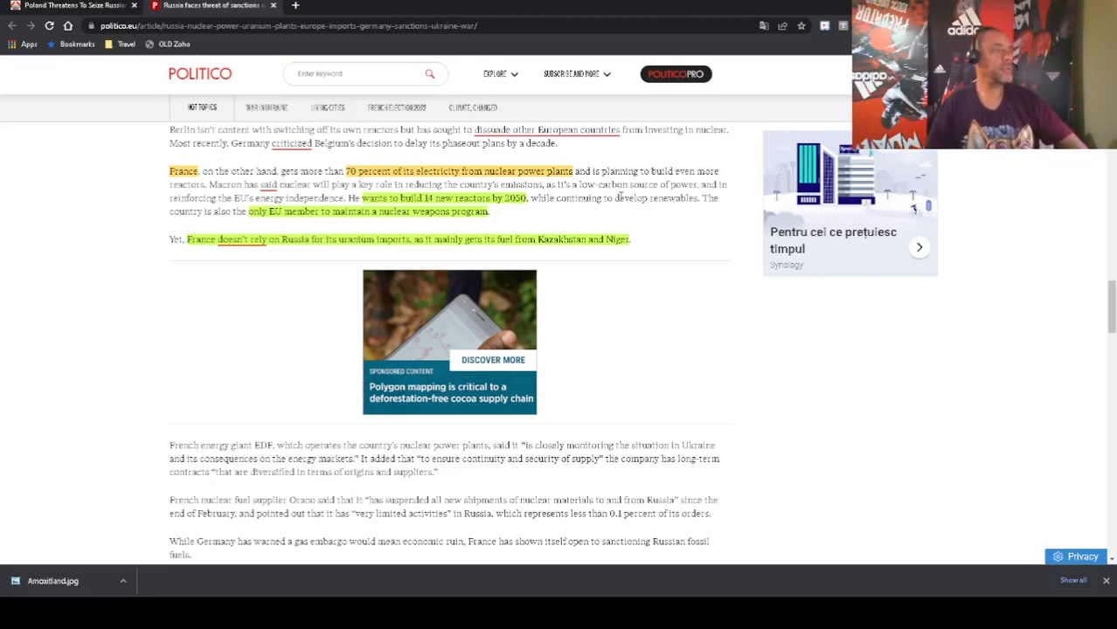
mouse_move(626, 194)
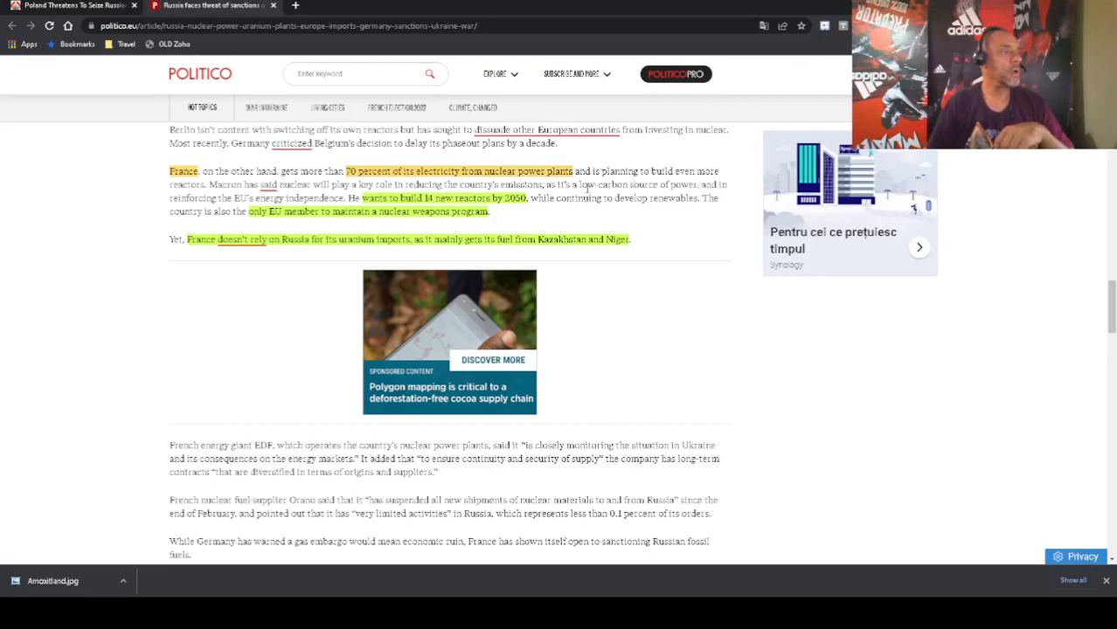
mouse_move(732, 218)
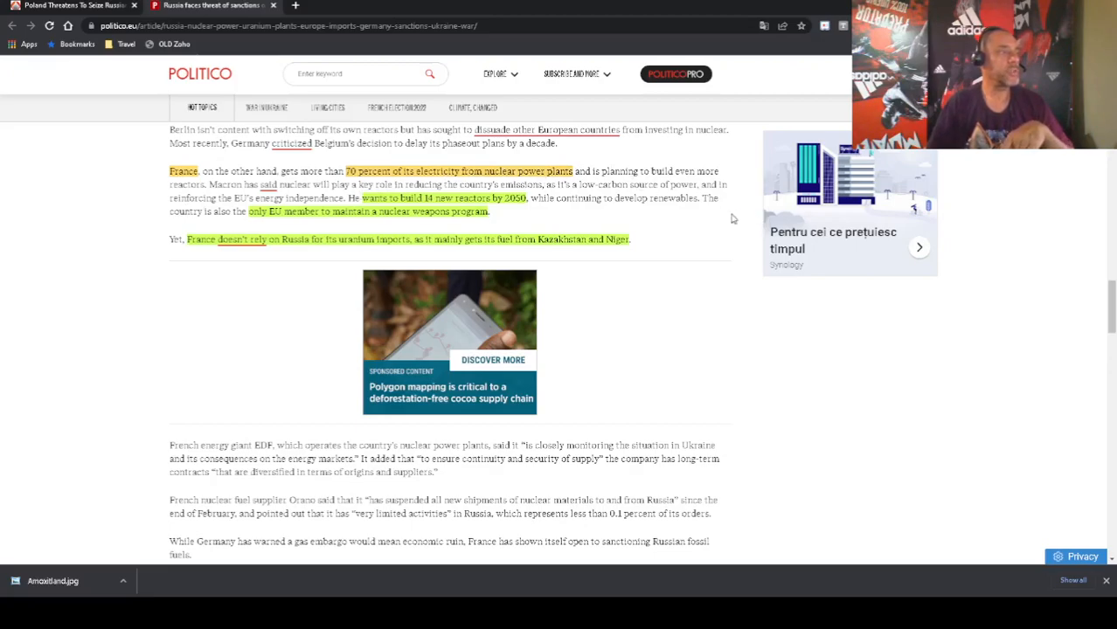
mouse_move(717, 219)
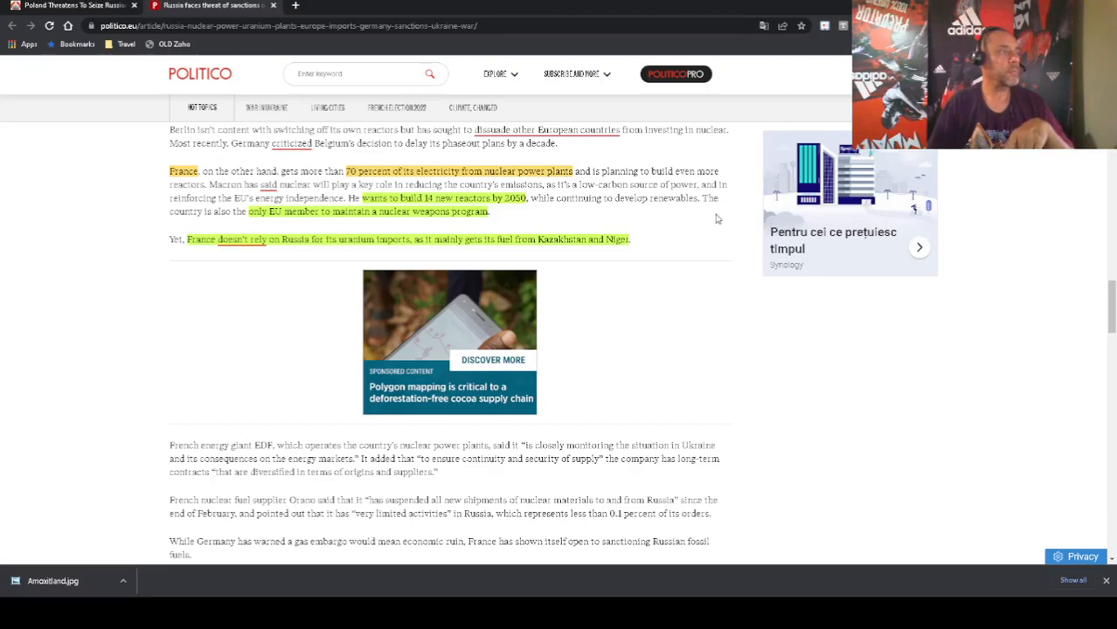
mouse_move(661, 213)
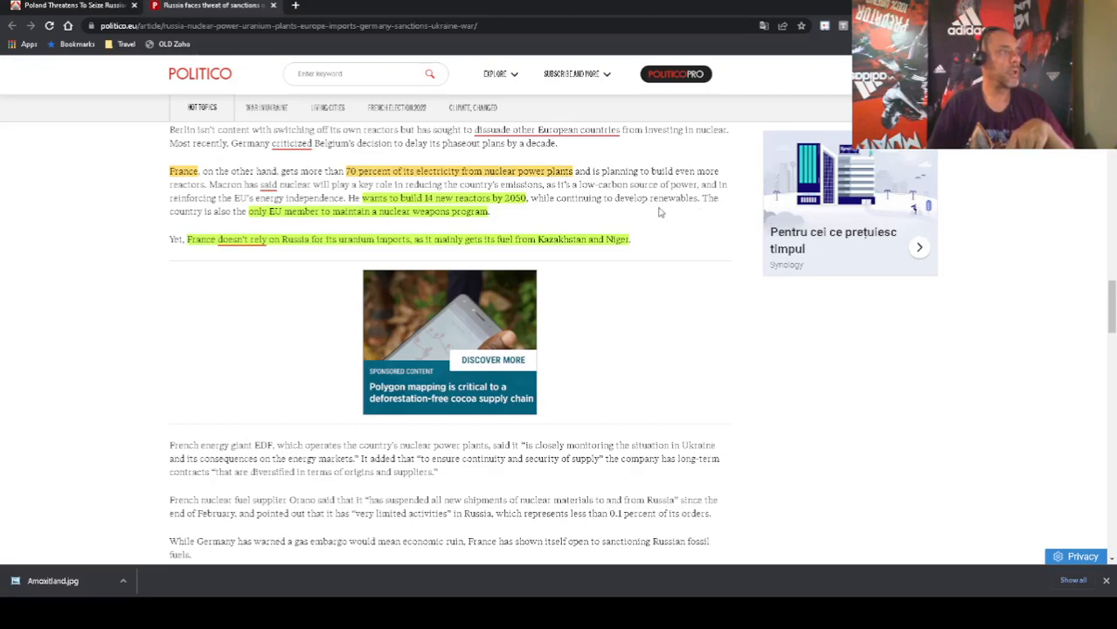
mouse_move(675, 217)
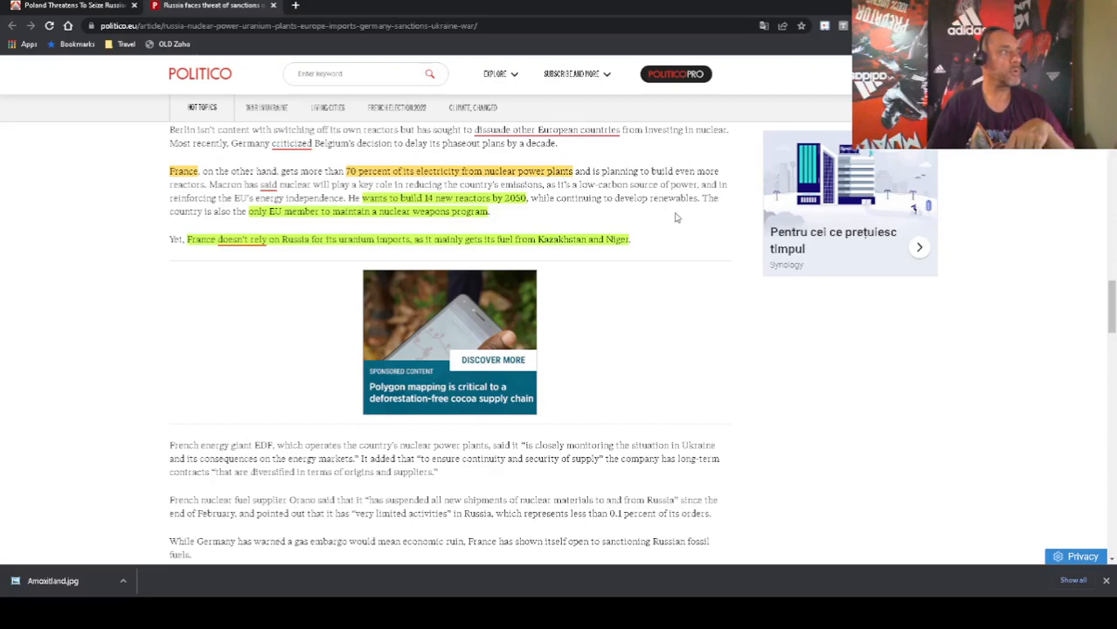
mouse_move(681, 228)
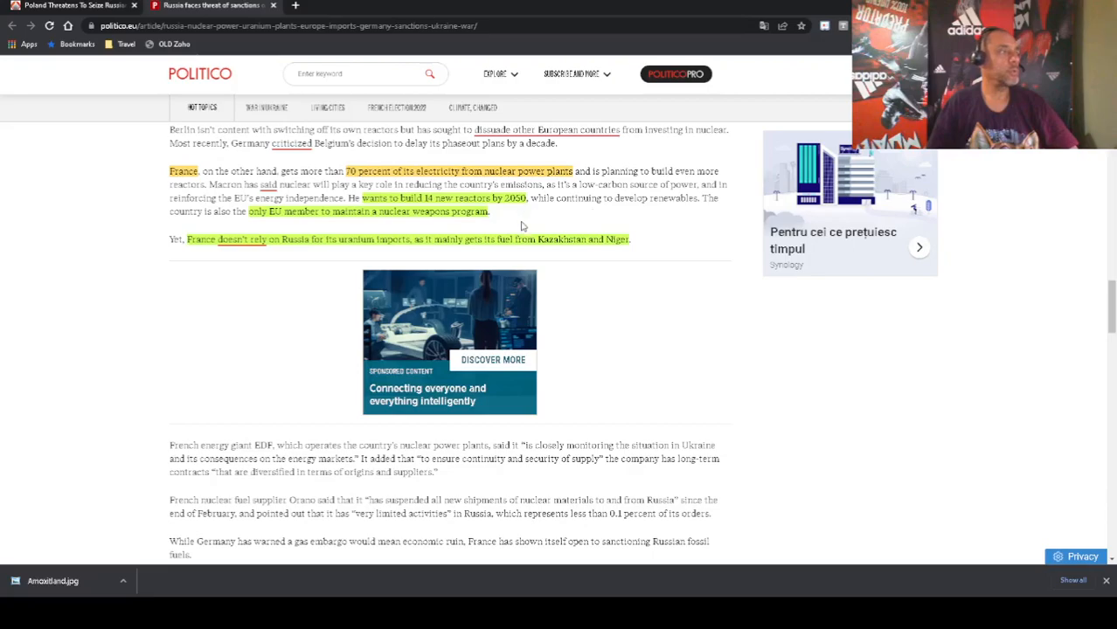
mouse_move(586, 223)
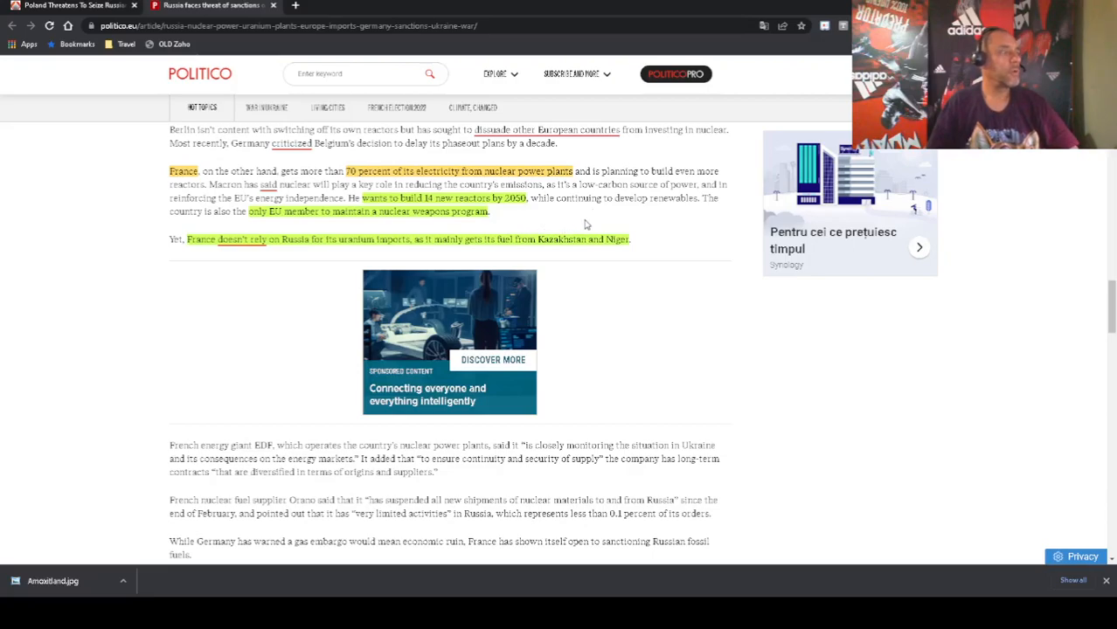
mouse_move(572, 224)
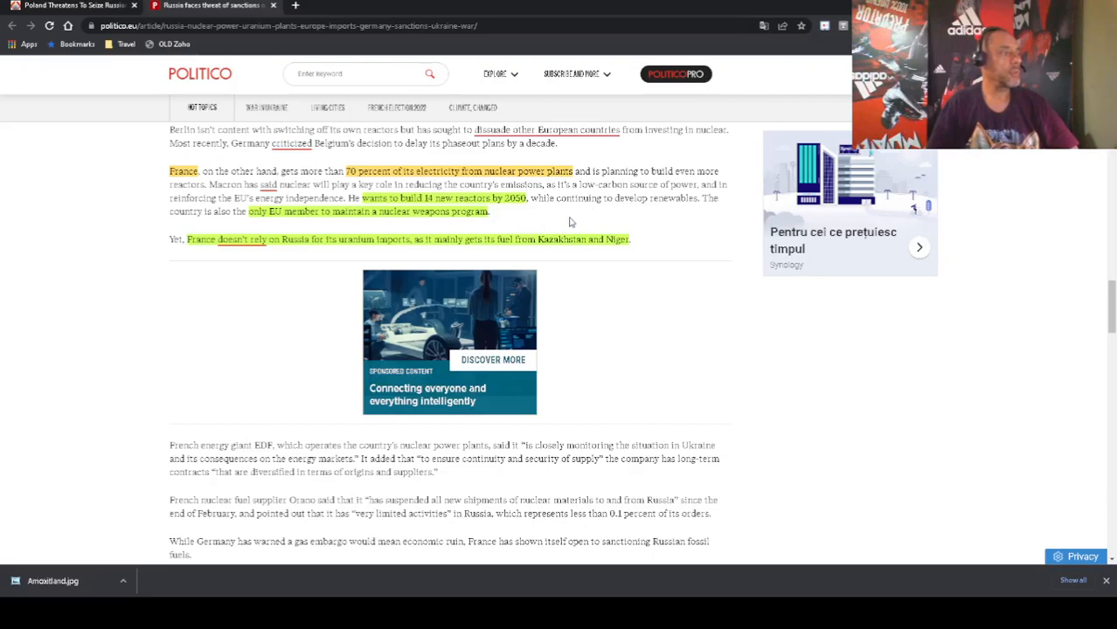
mouse_move(577, 356)
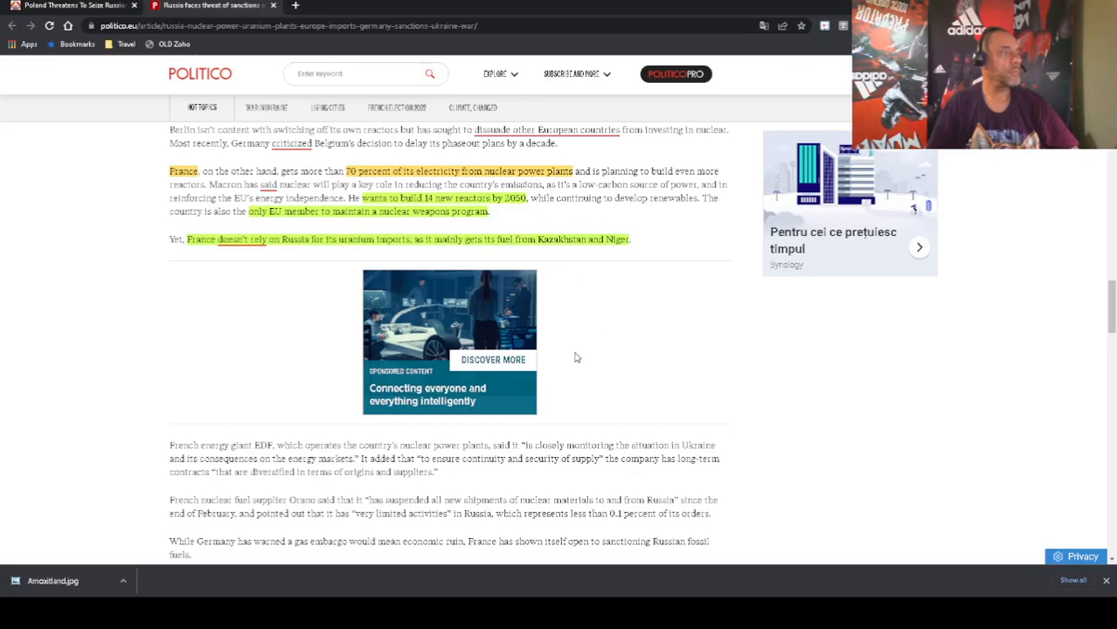
mouse_move(606, 337)
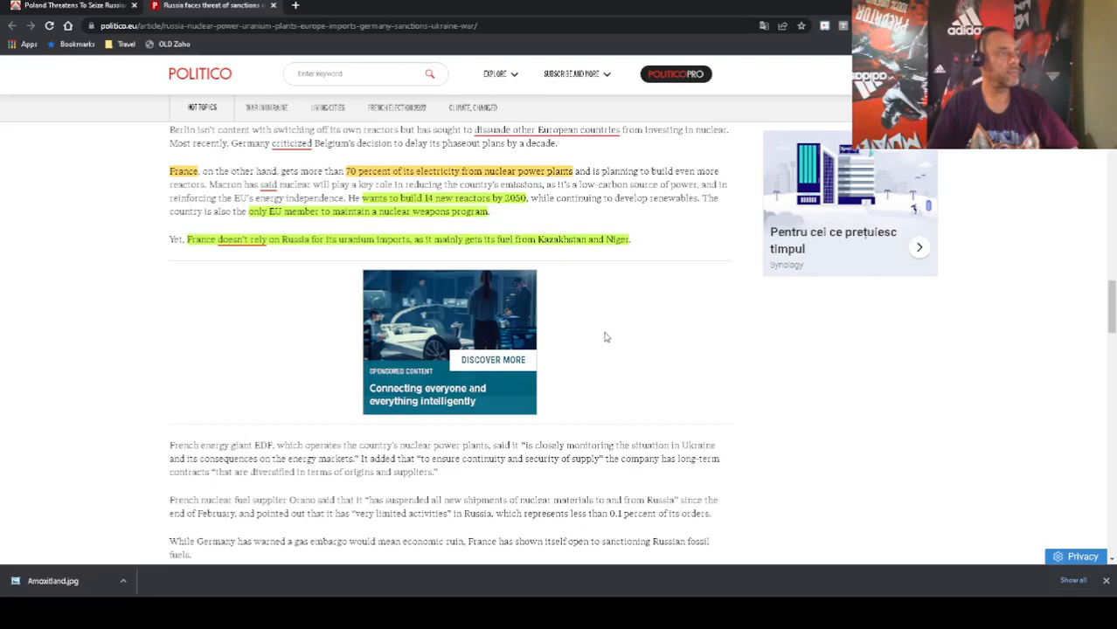
mouse_move(654, 293)
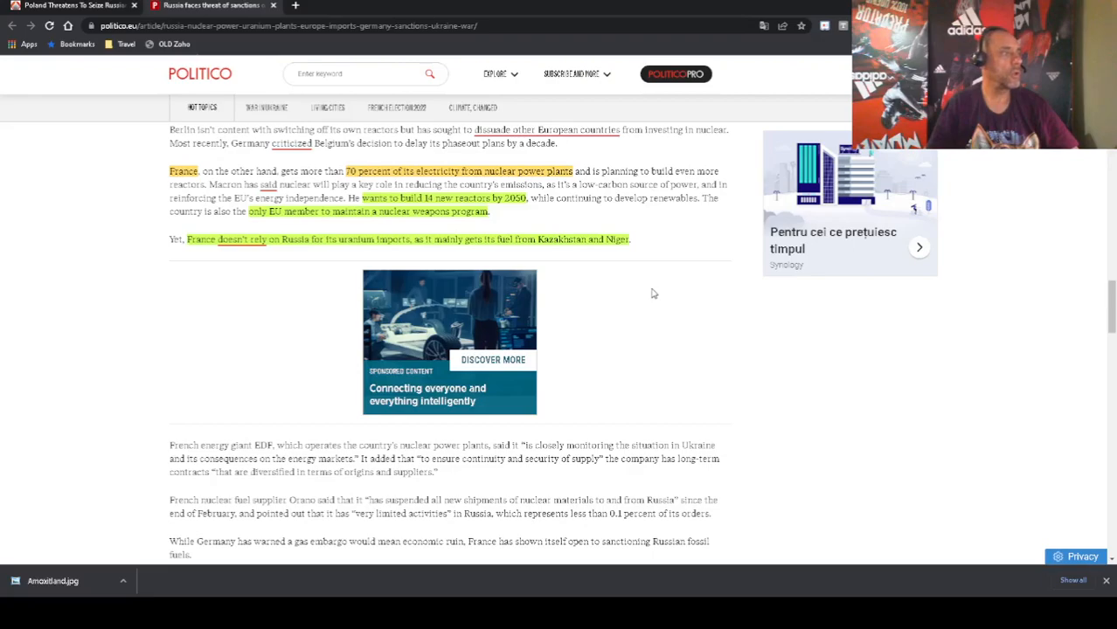
mouse_move(210, 271)
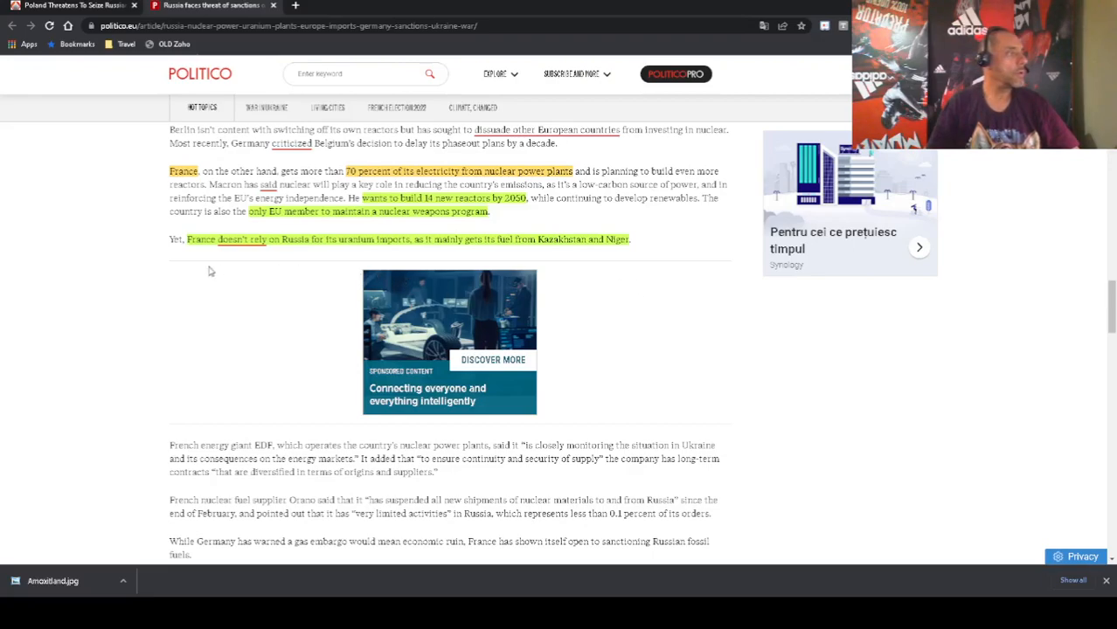
mouse_move(192, 264)
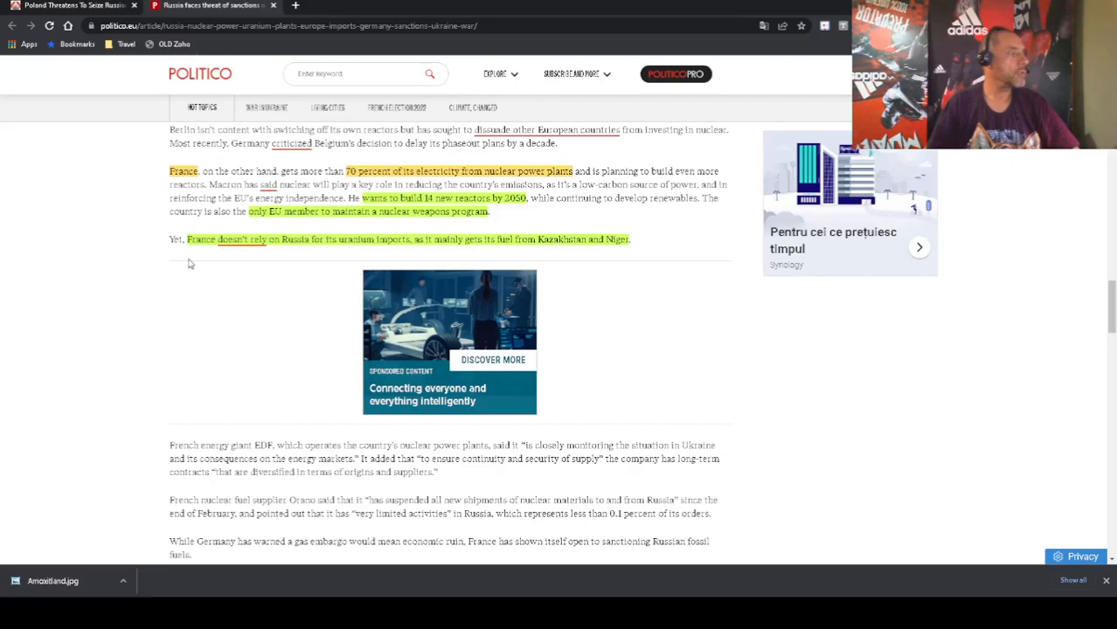
scroll("down", 3)
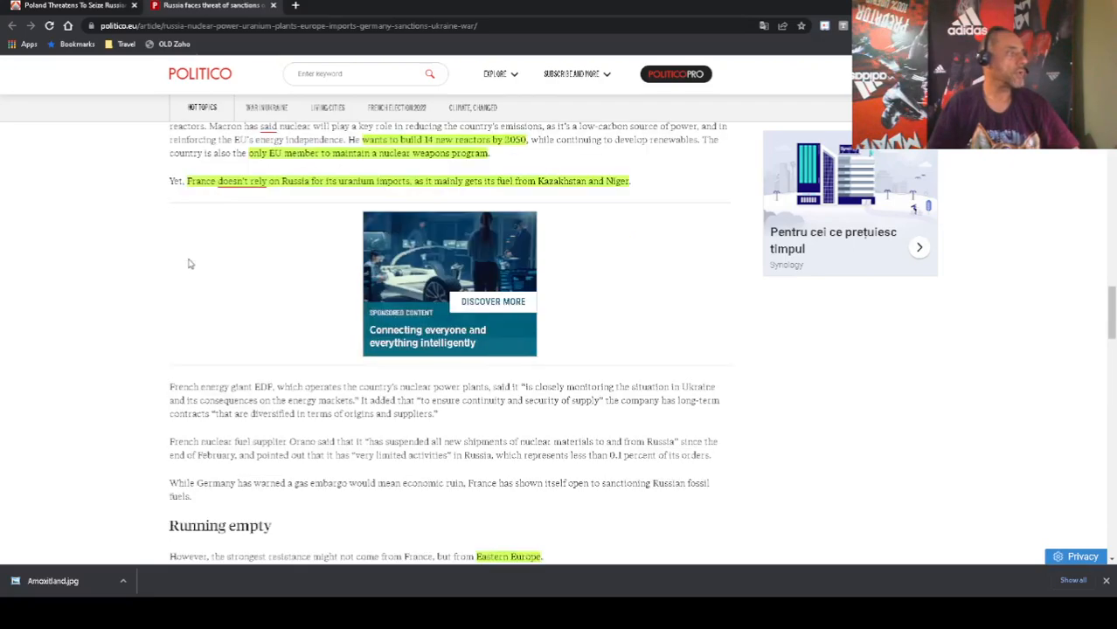
mouse_move(618, 317)
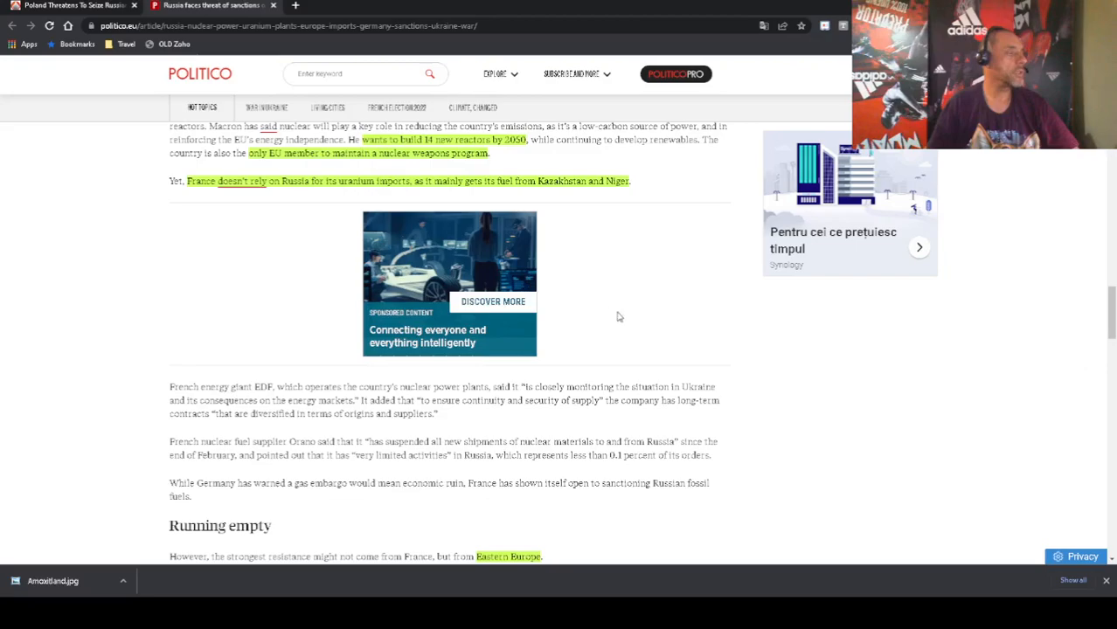
mouse_move(664, 352)
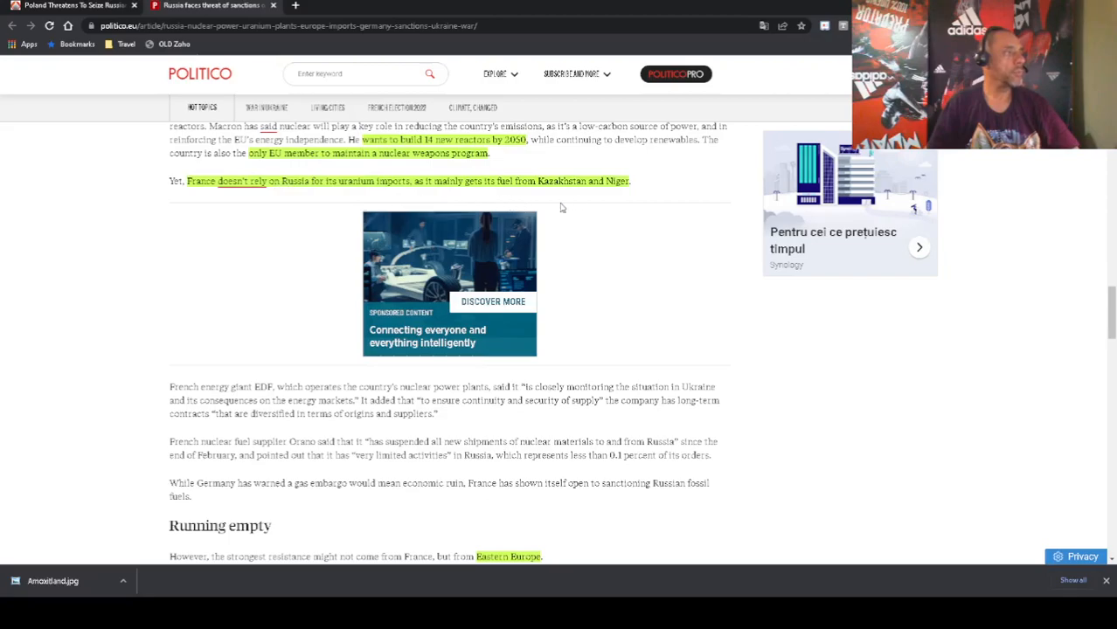
mouse_move(671, 210)
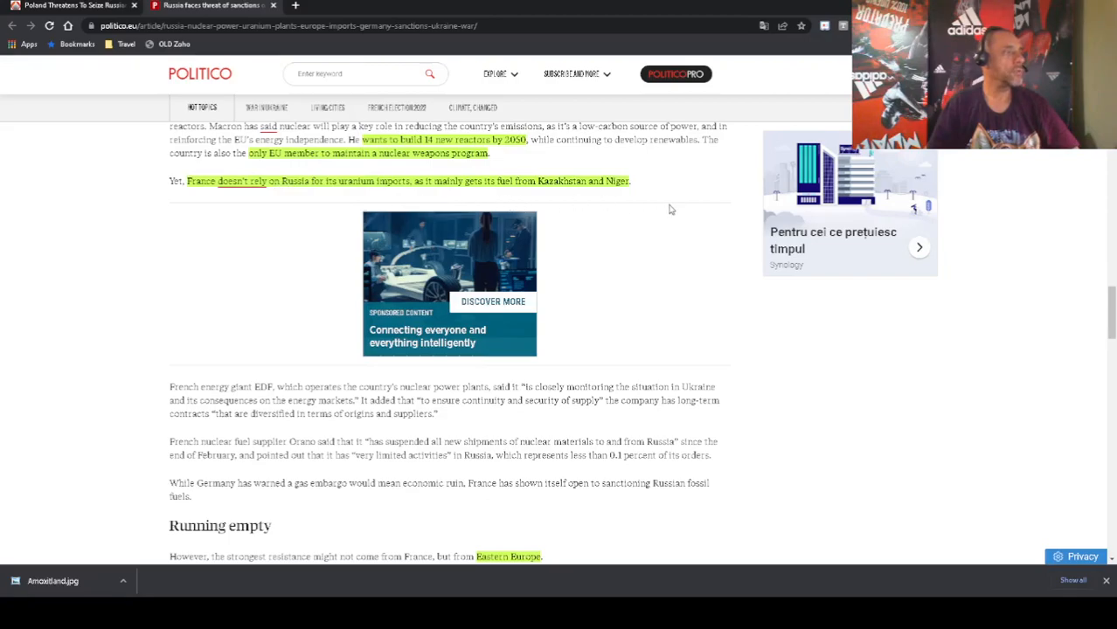
mouse_move(618, 269)
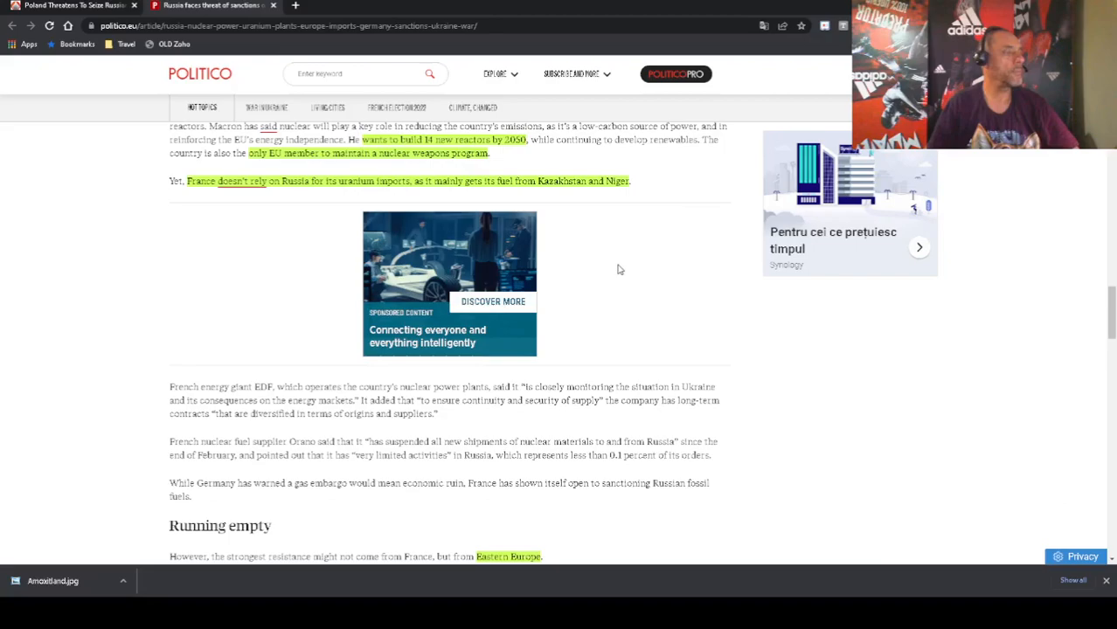
scroll("down", 3)
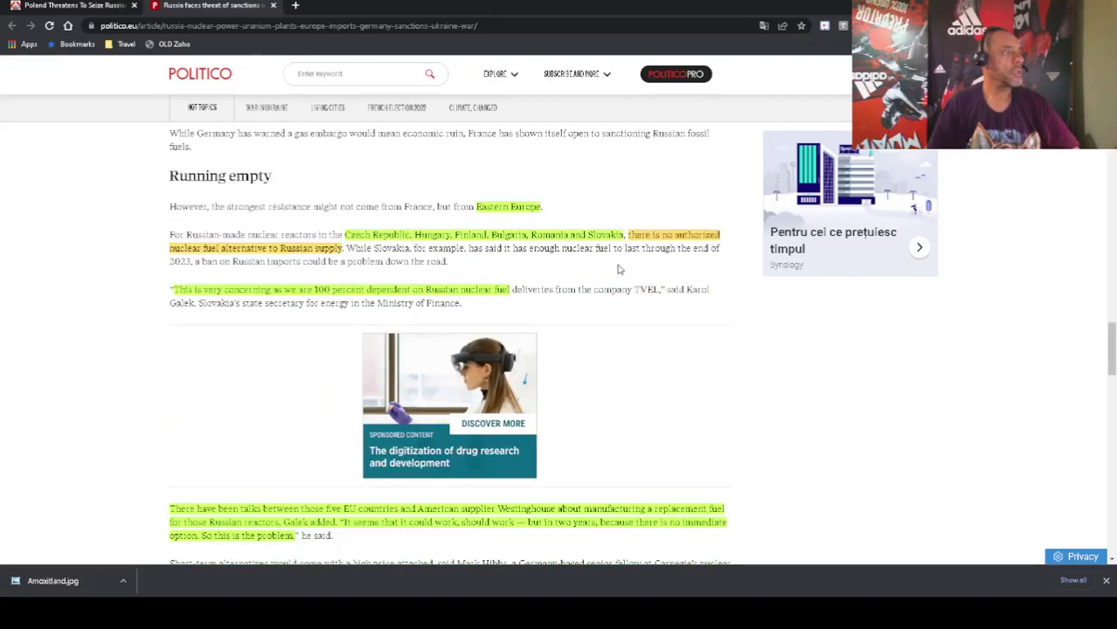
Scroll to the highlighted passages on Westinghouse replacement-fuel talks and soaring uranium spot prices
scroll("down", 3)
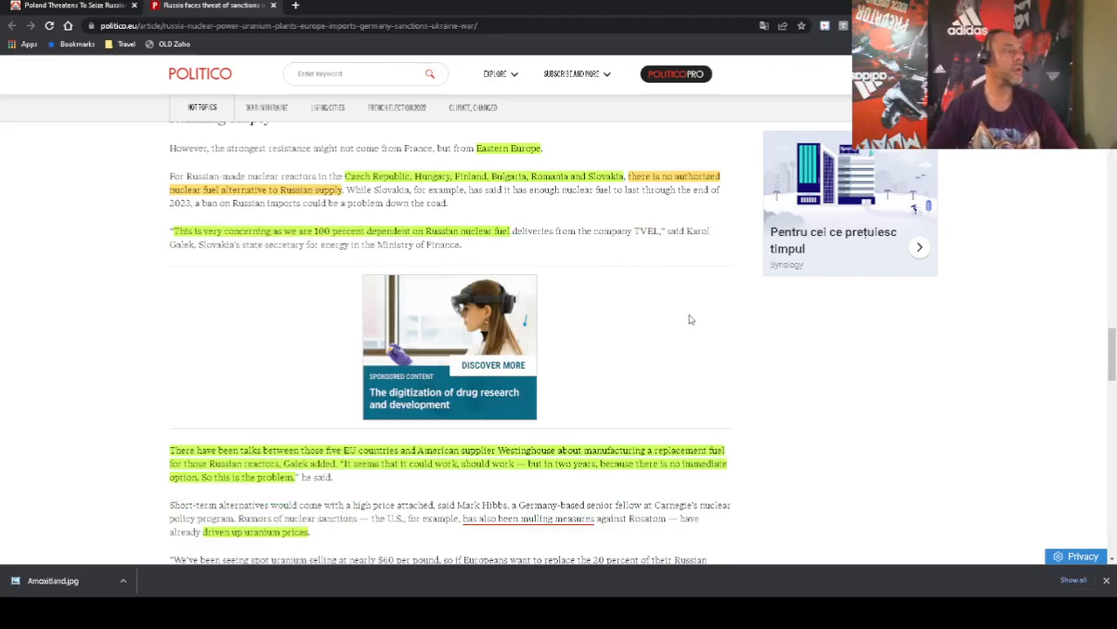
mouse_move(545, 276)
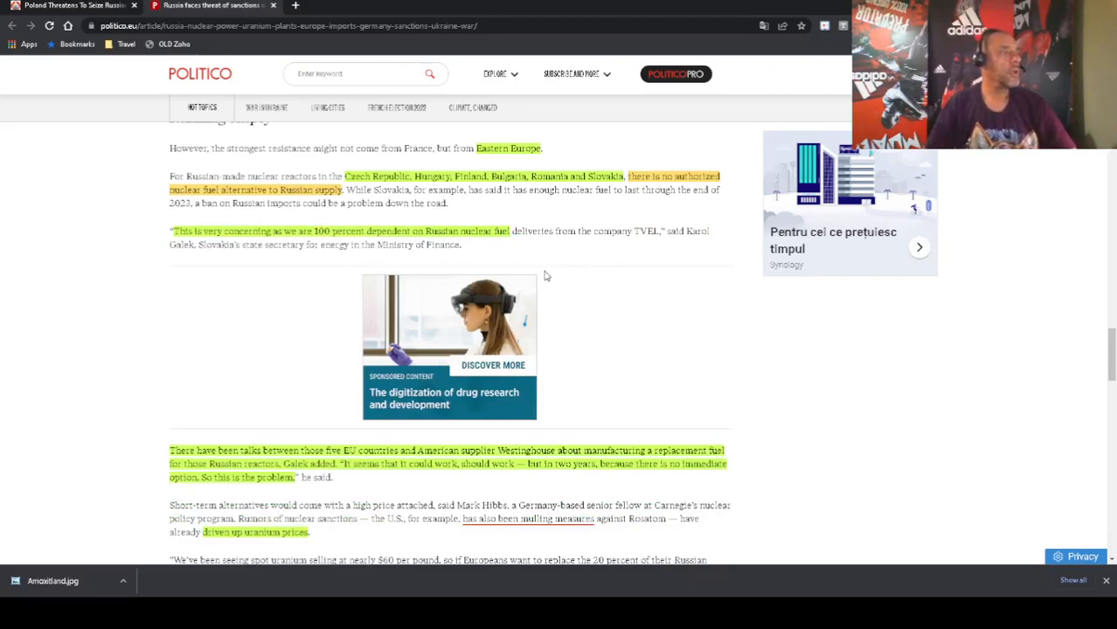
mouse_move(580, 213)
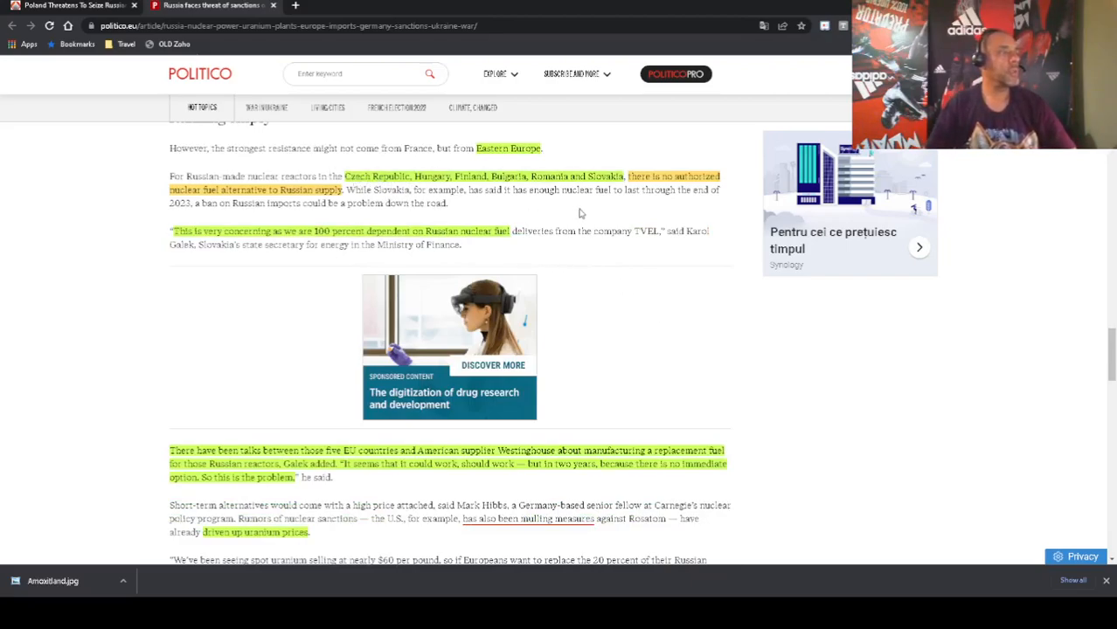
mouse_move(656, 216)
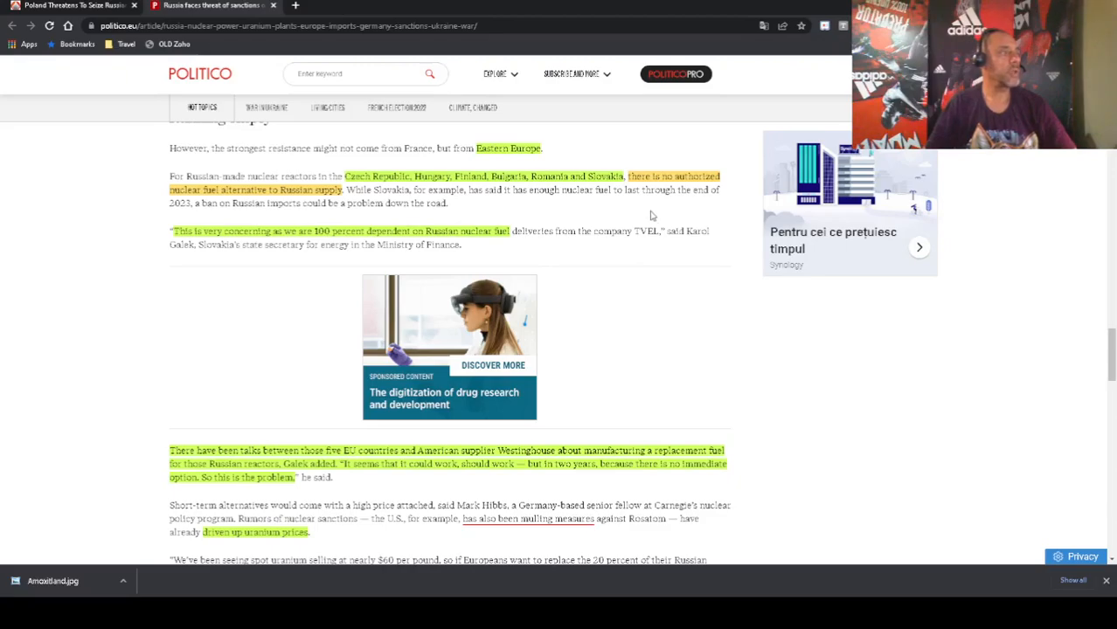
mouse_move(684, 202)
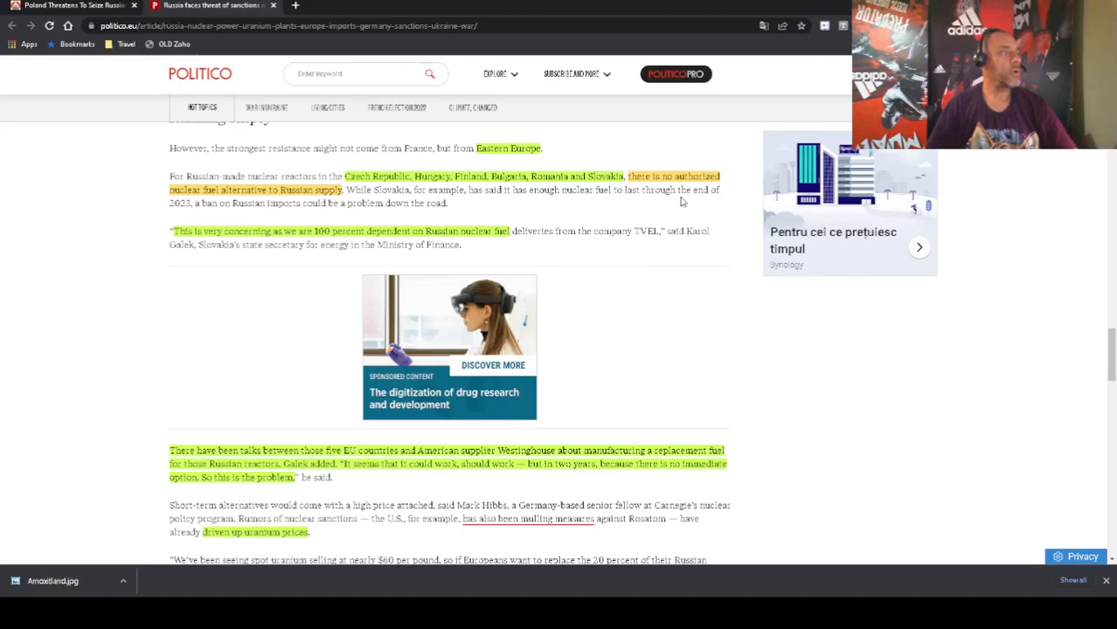
mouse_move(381, 208)
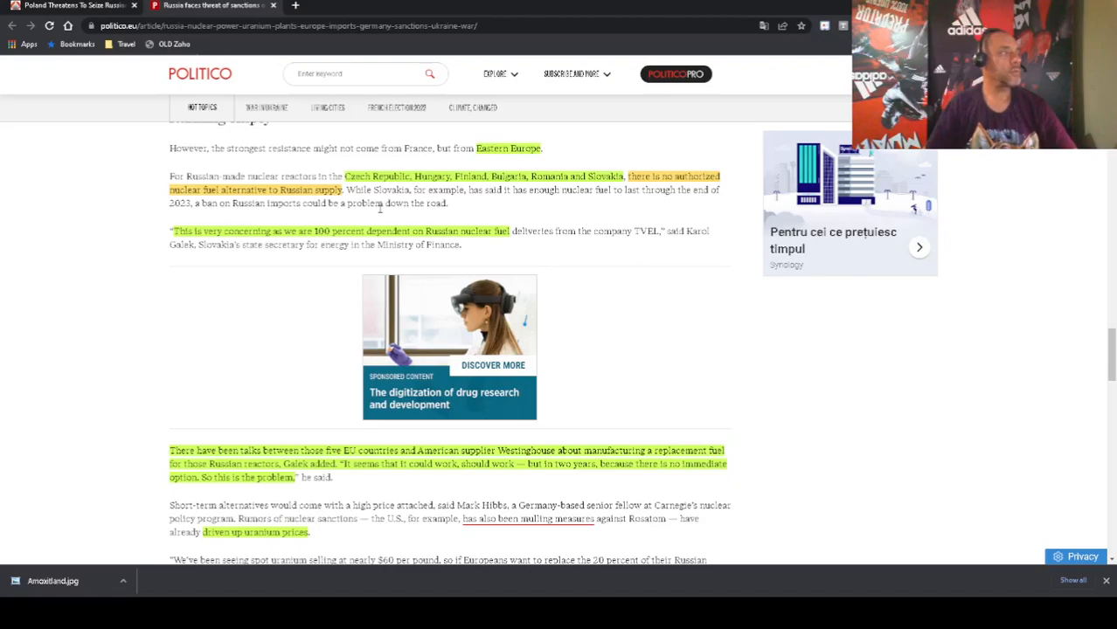
mouse_move(465, 252)
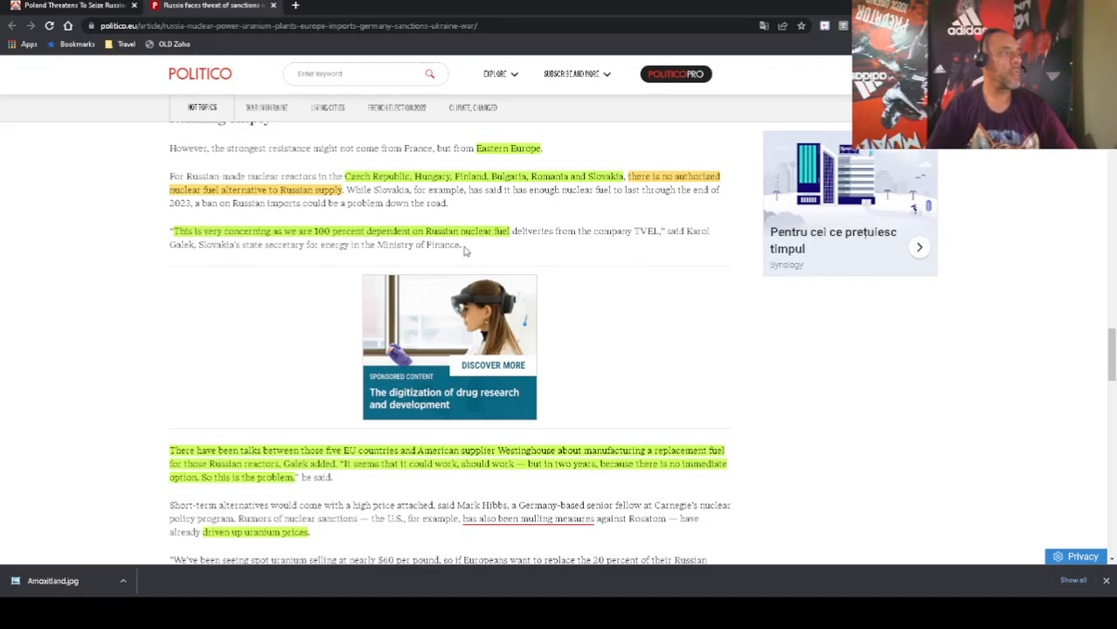
mouse_move(598, 256)
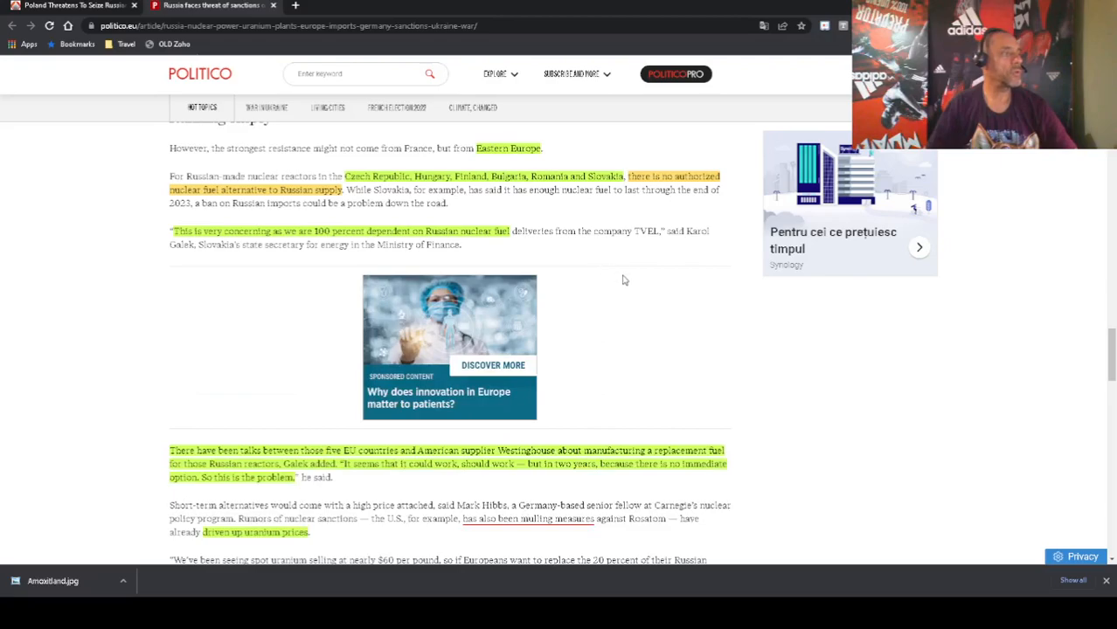
scroll("down", 3)
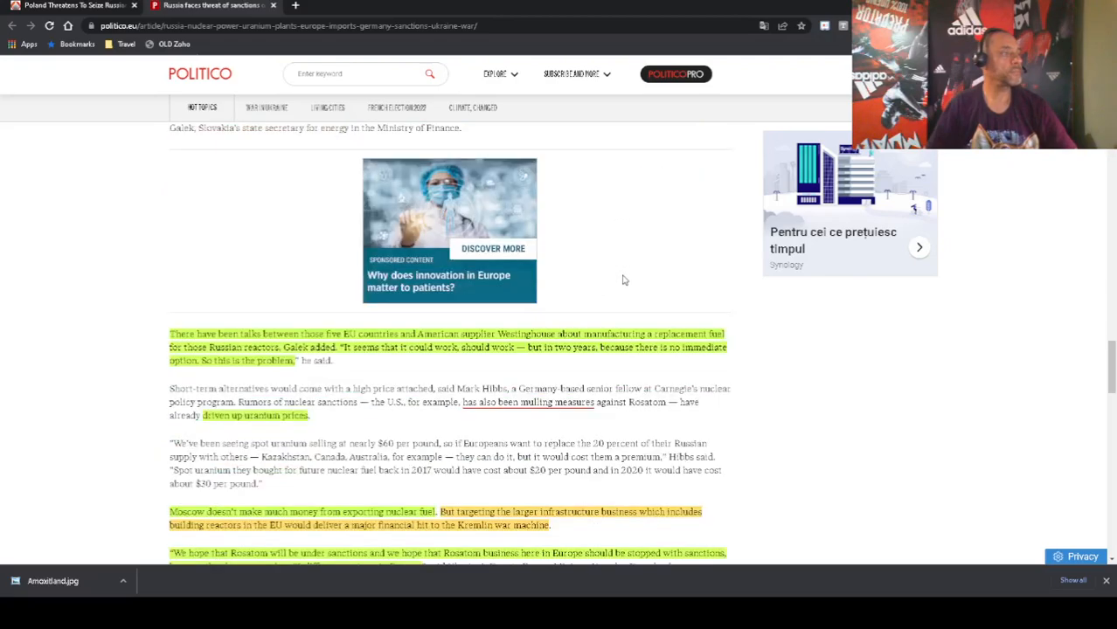
scroll("down", 3)
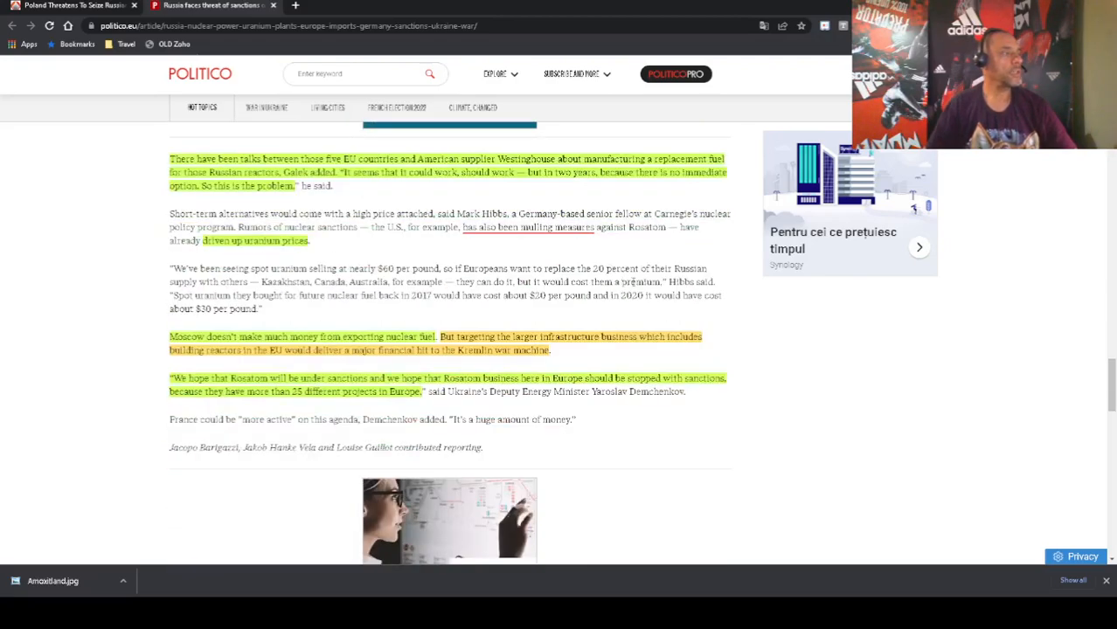
mouse_move(719, 329)
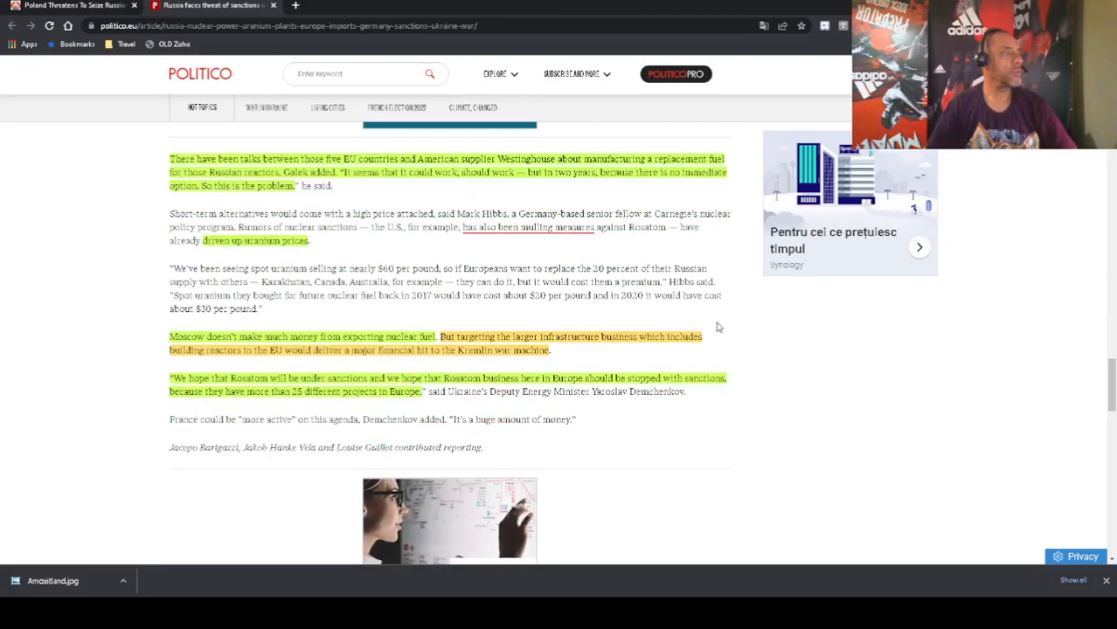
mouse_move(637, 262)
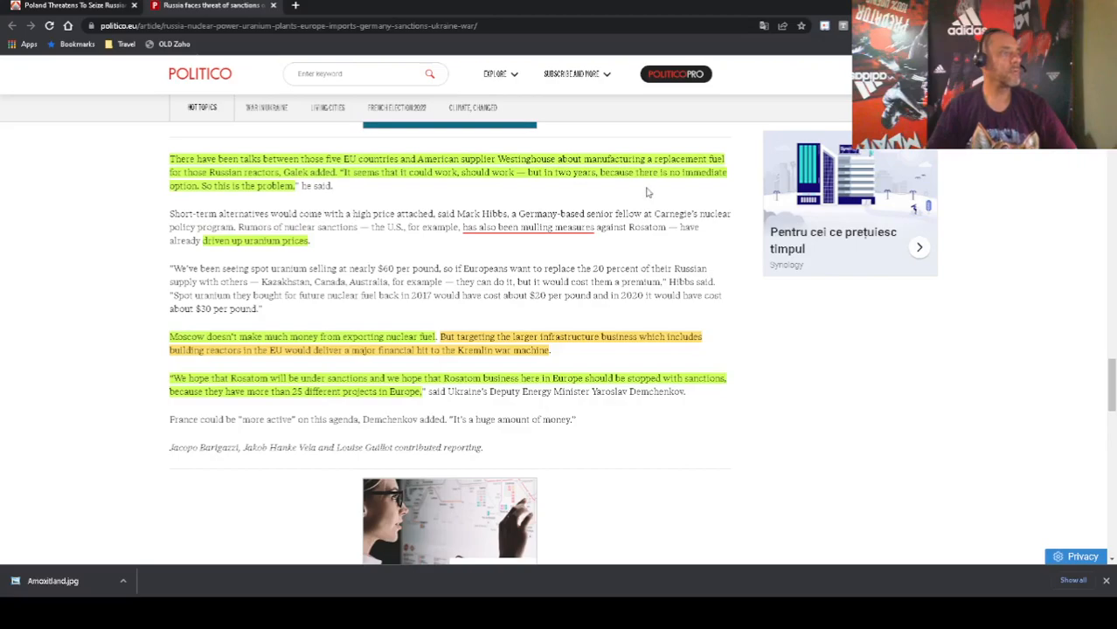
mouse_move(729, 258)
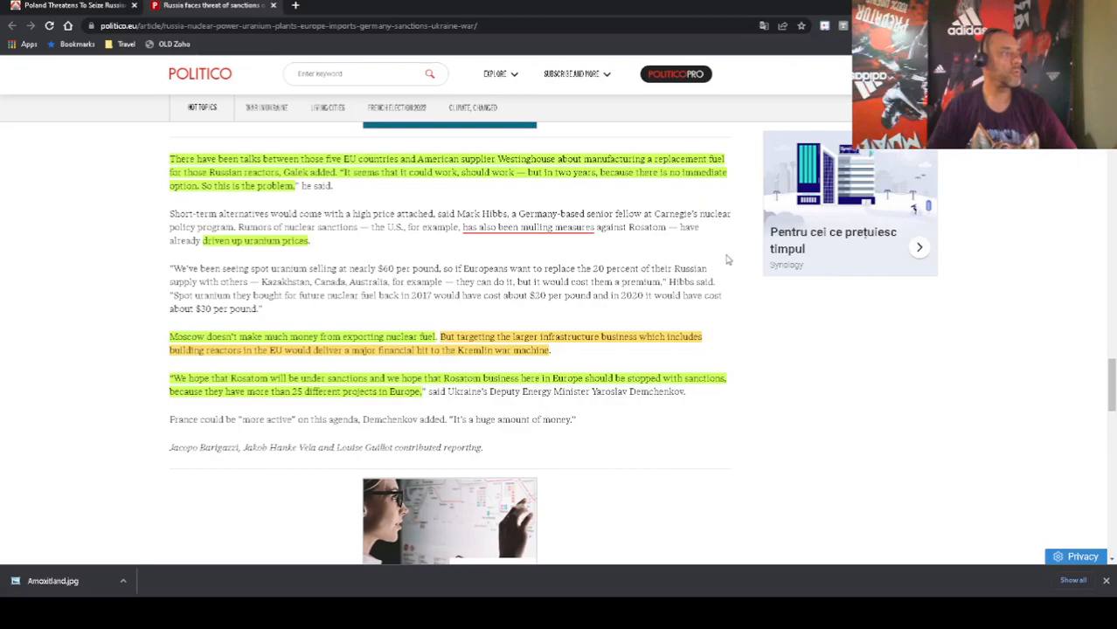
mouse_move(692, 280)
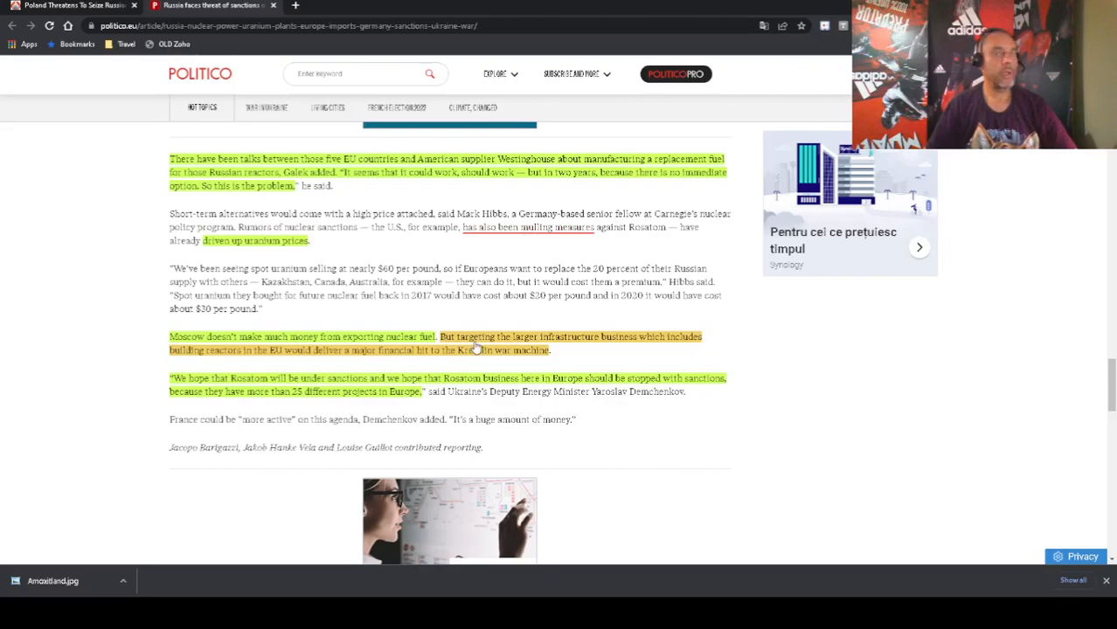
mouse_move(676, 346)
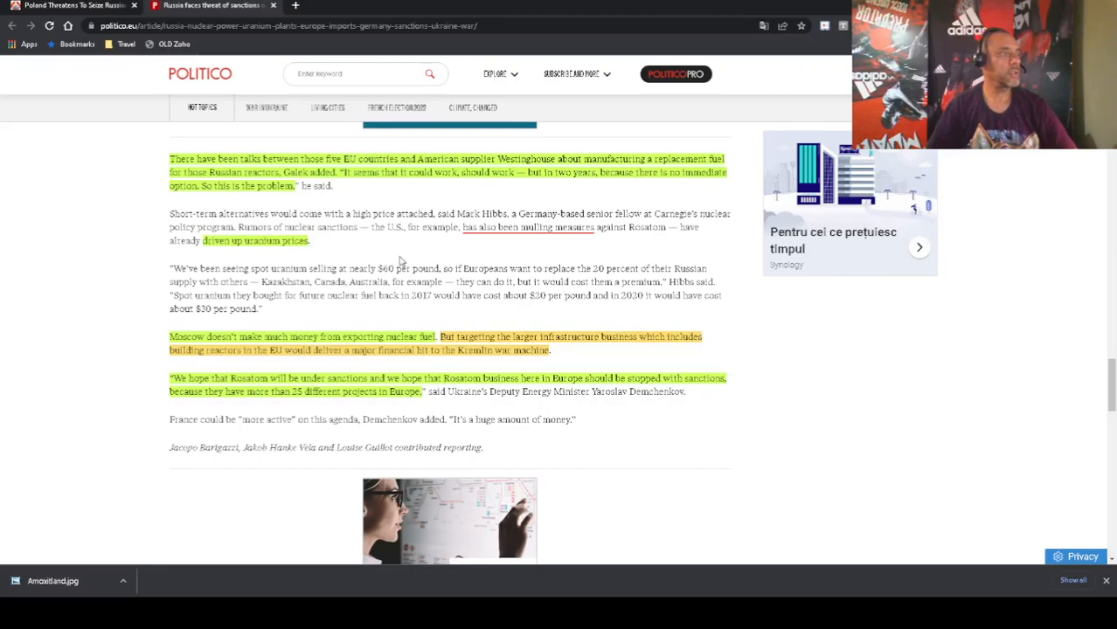
mouse_move(399, 263)
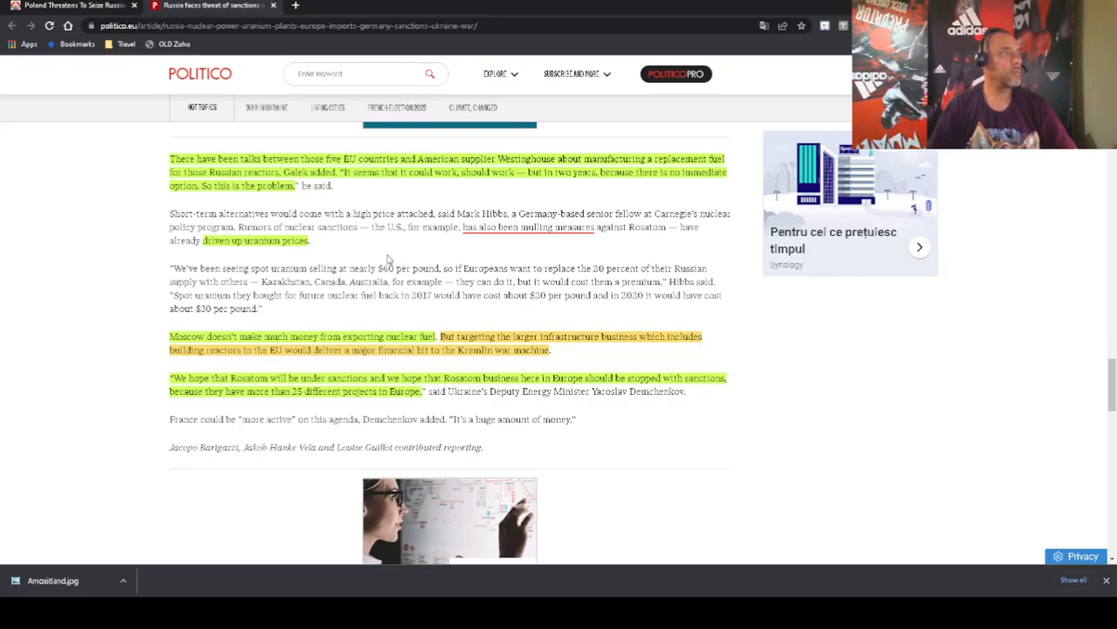
mouse_move(374, 255)
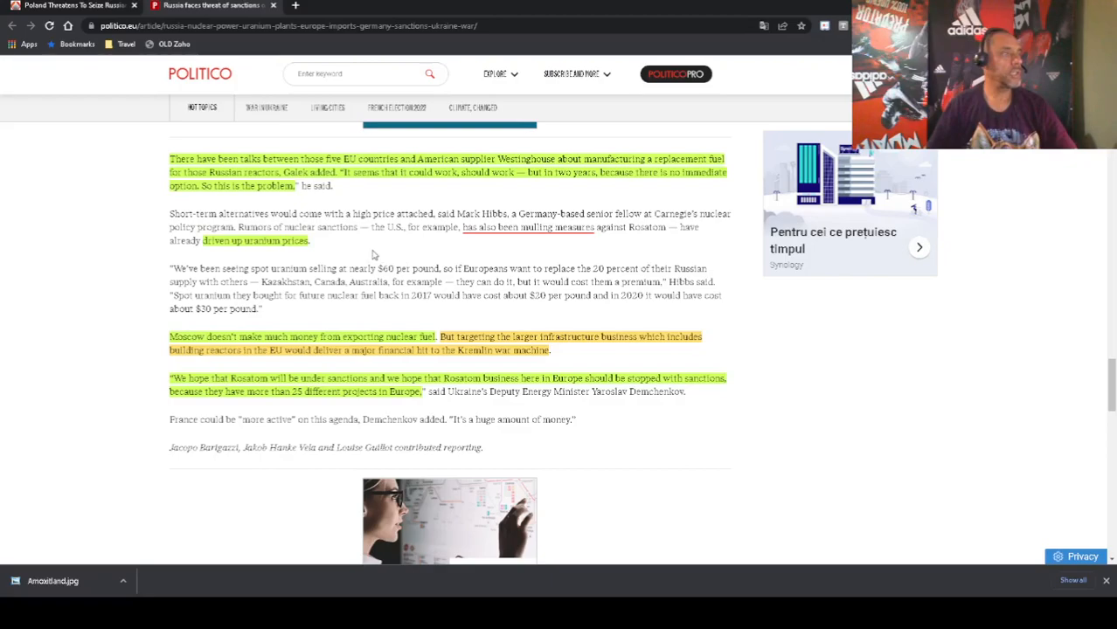
mouse_move(336, 255)
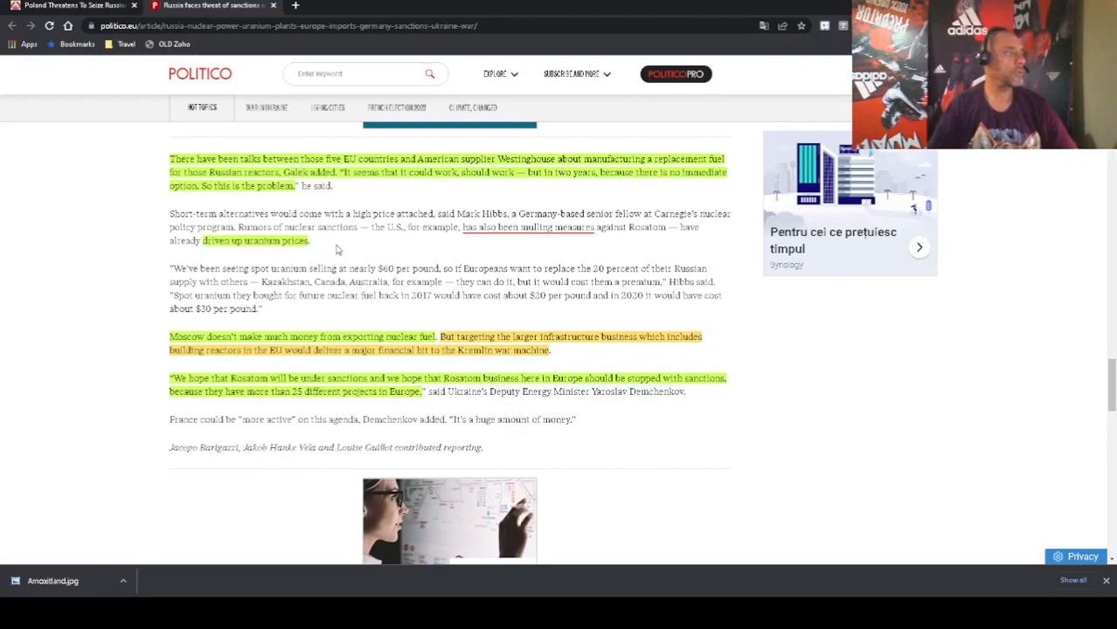
mouse_move(372, 255)
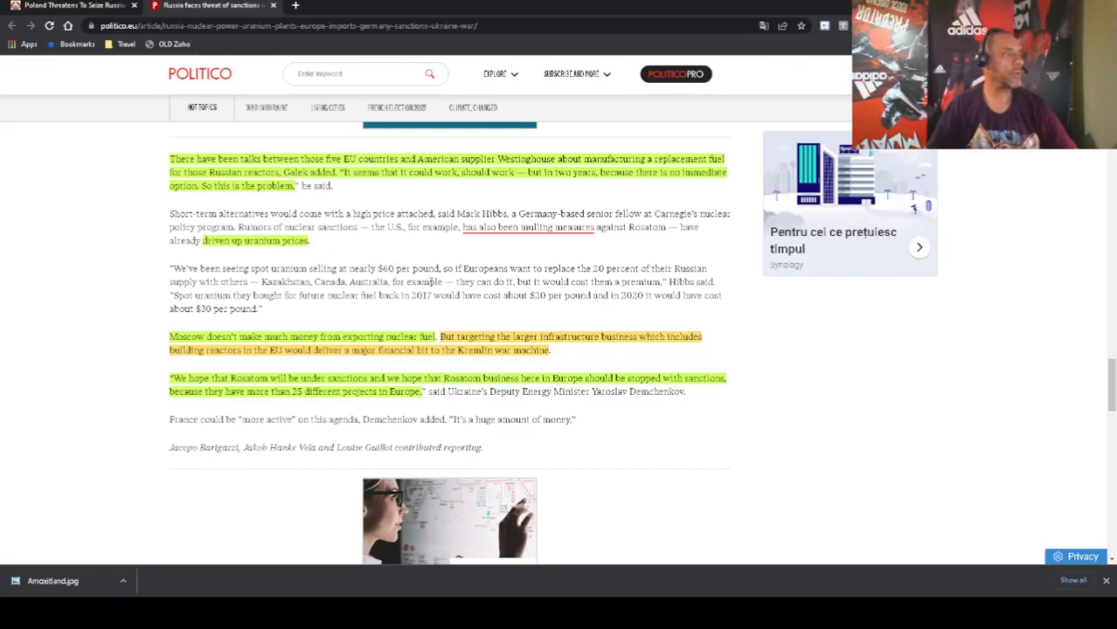
scroll("down", 3)
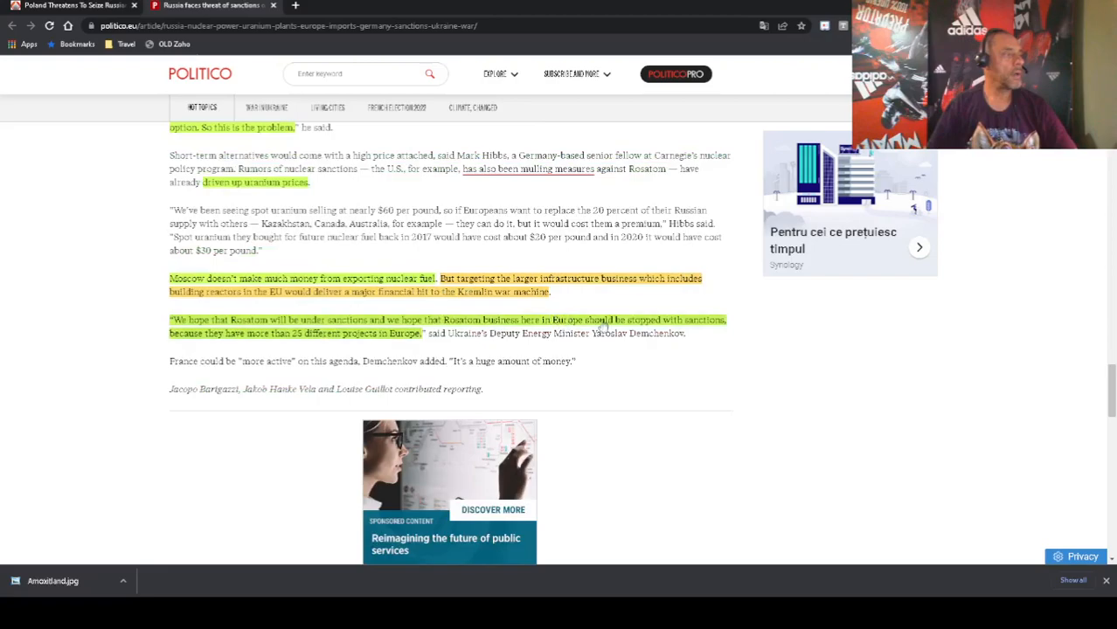
mouse_move(293, 255)
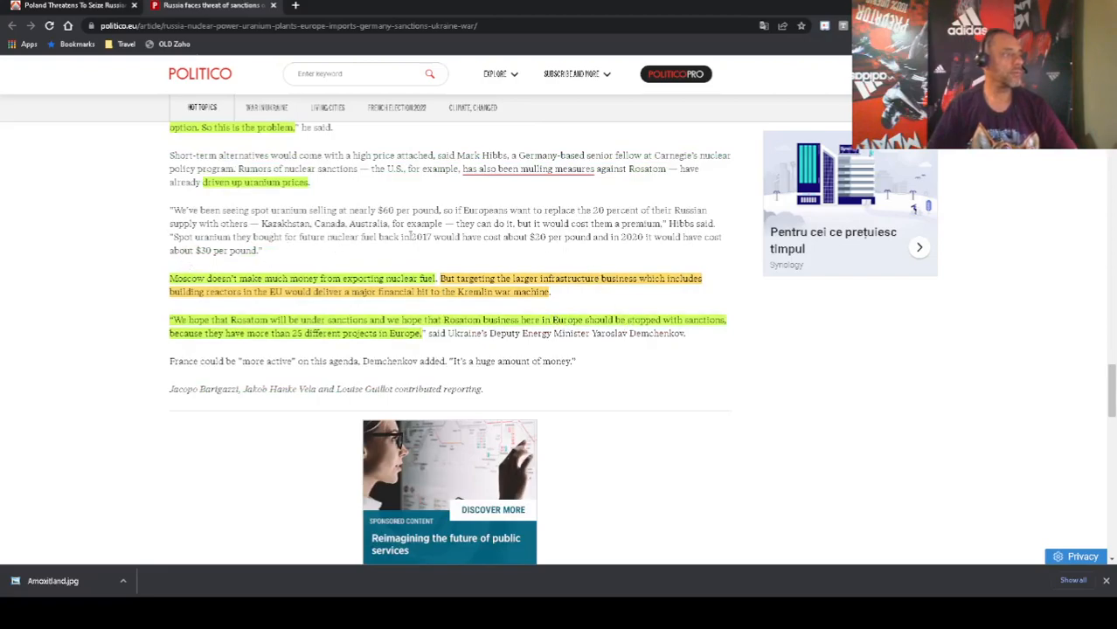
mouse_move(626, 295)
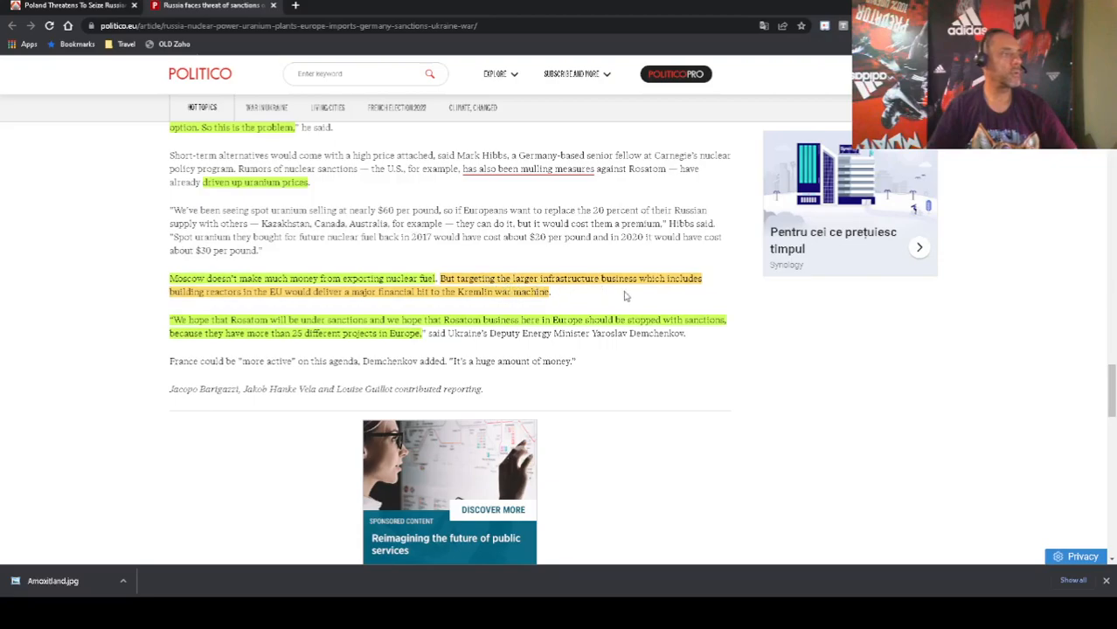
mouse_move(619, 306)
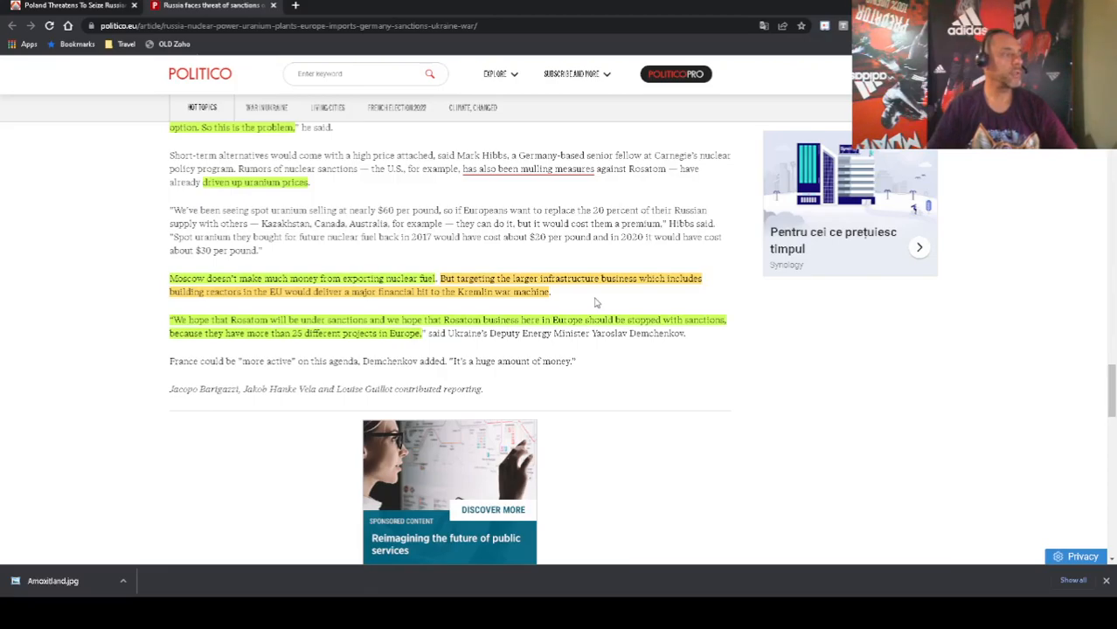
mouse_move(381, 304)
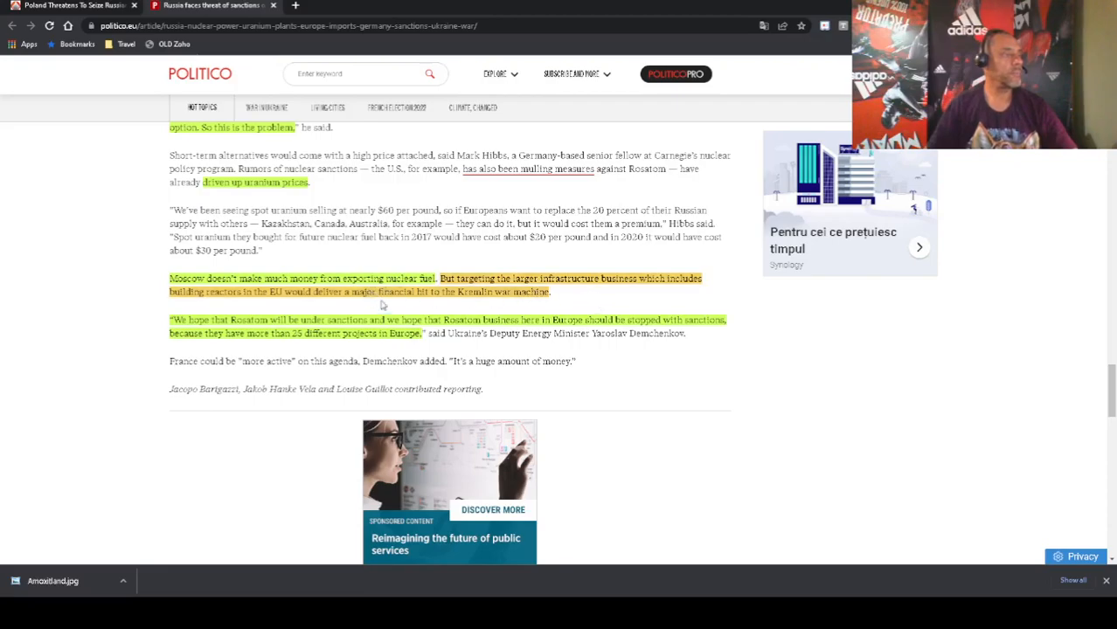
mouse_move(631, 312)
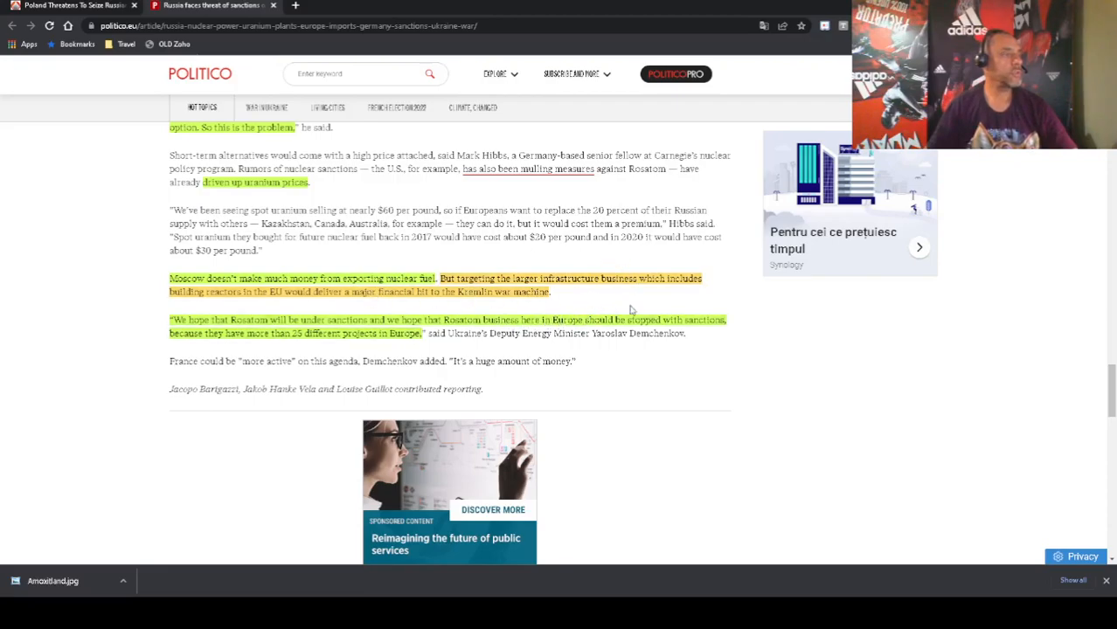
mouse_move(650, 306)
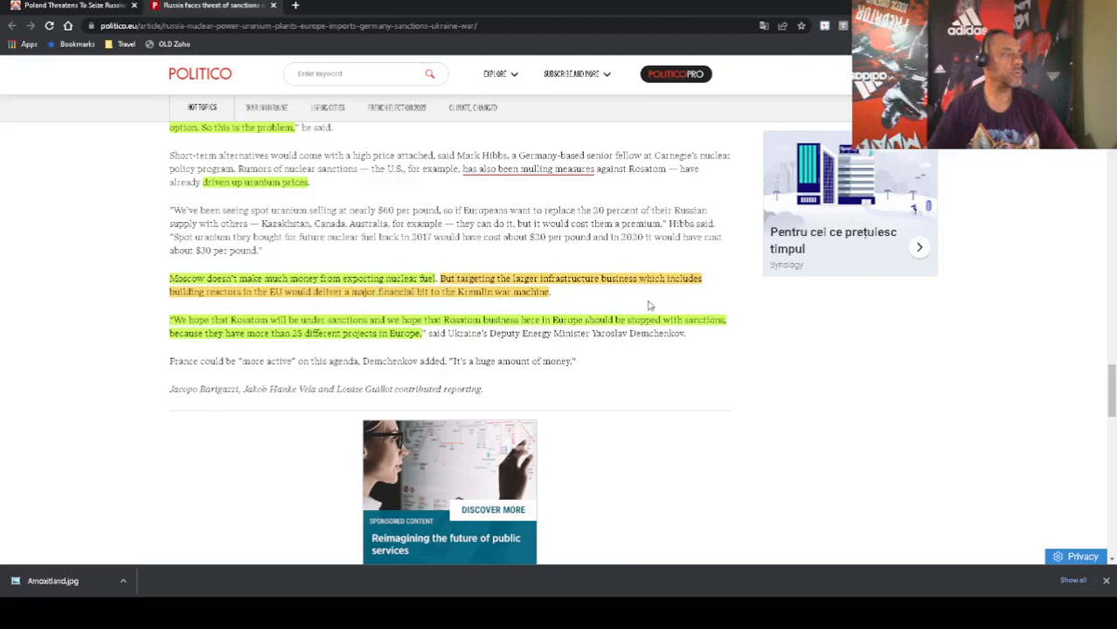
mouse_move(678, 427)
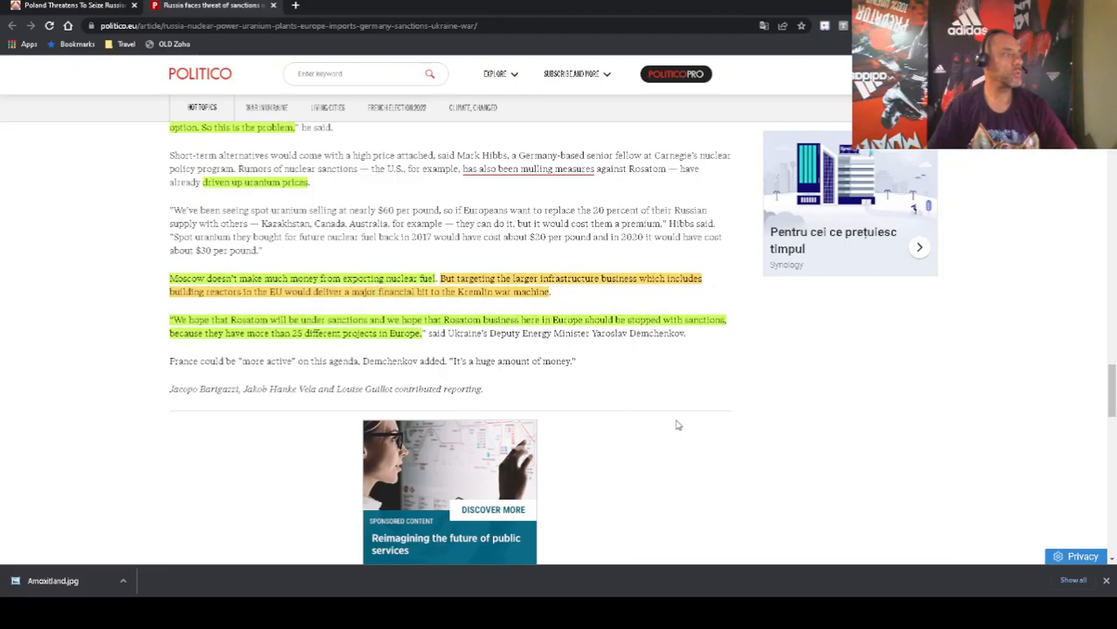
mouse_move(346, 378)
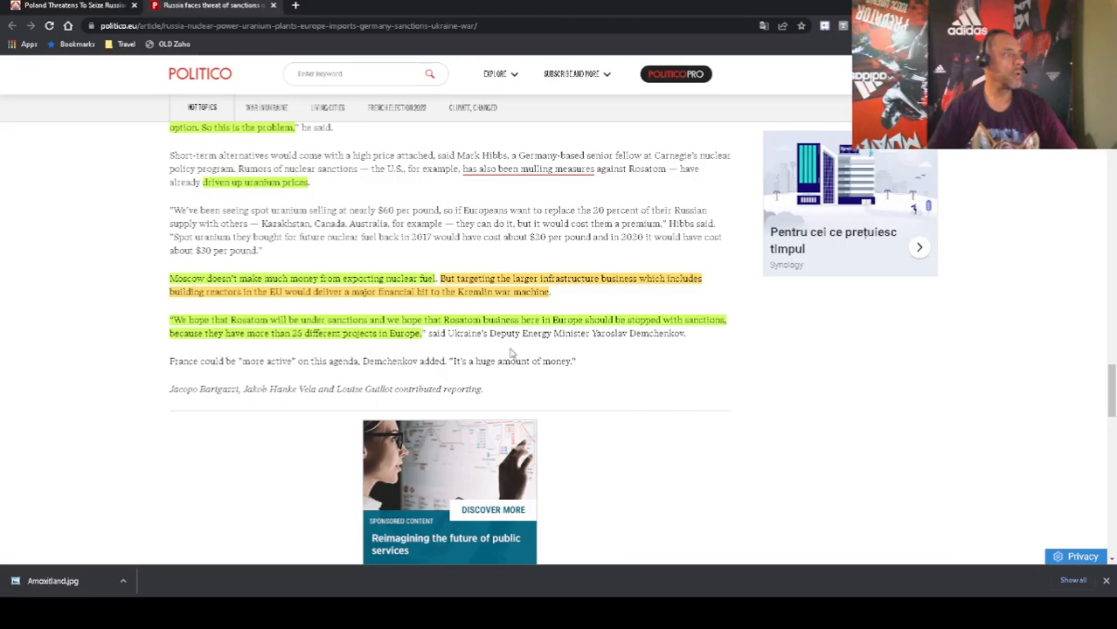
mouse_move(734, 356)
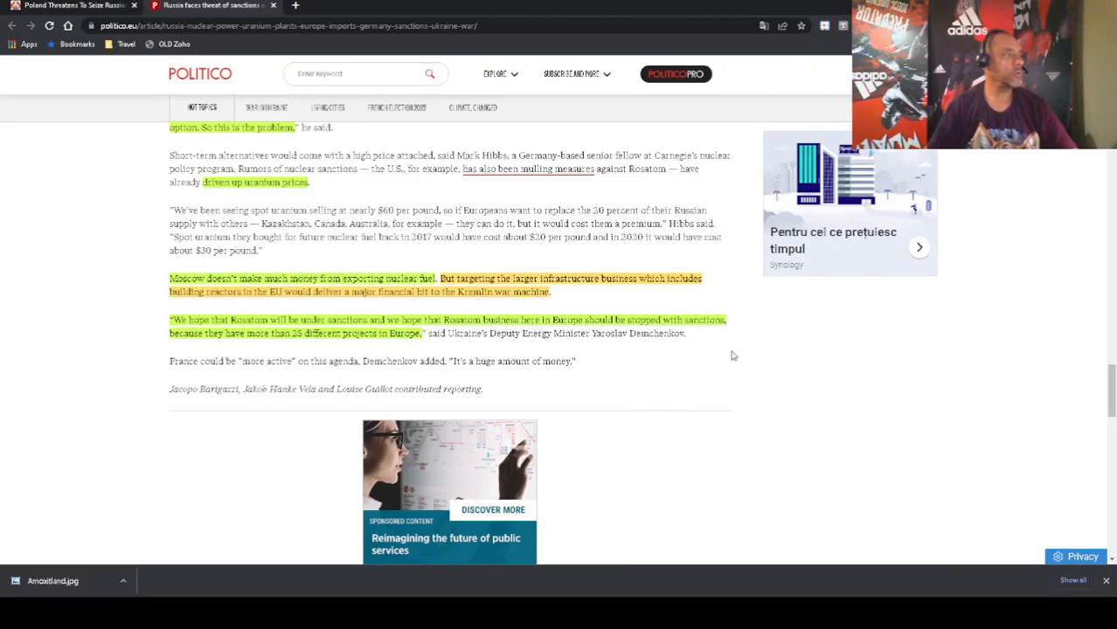
mouse_move(703, 368)
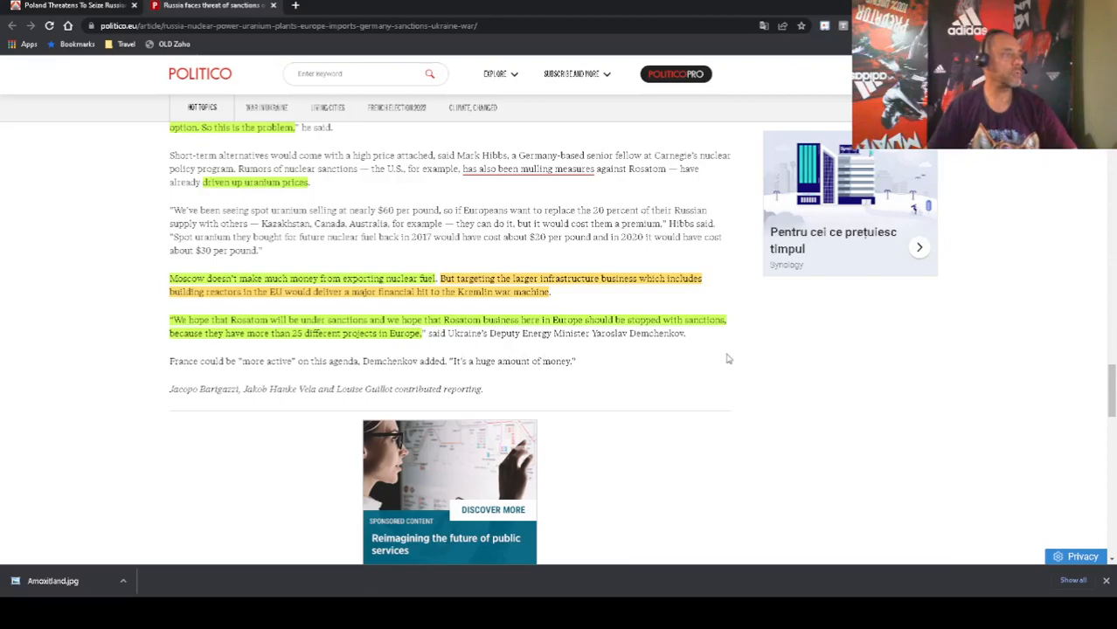
mouse_move(648, 354)
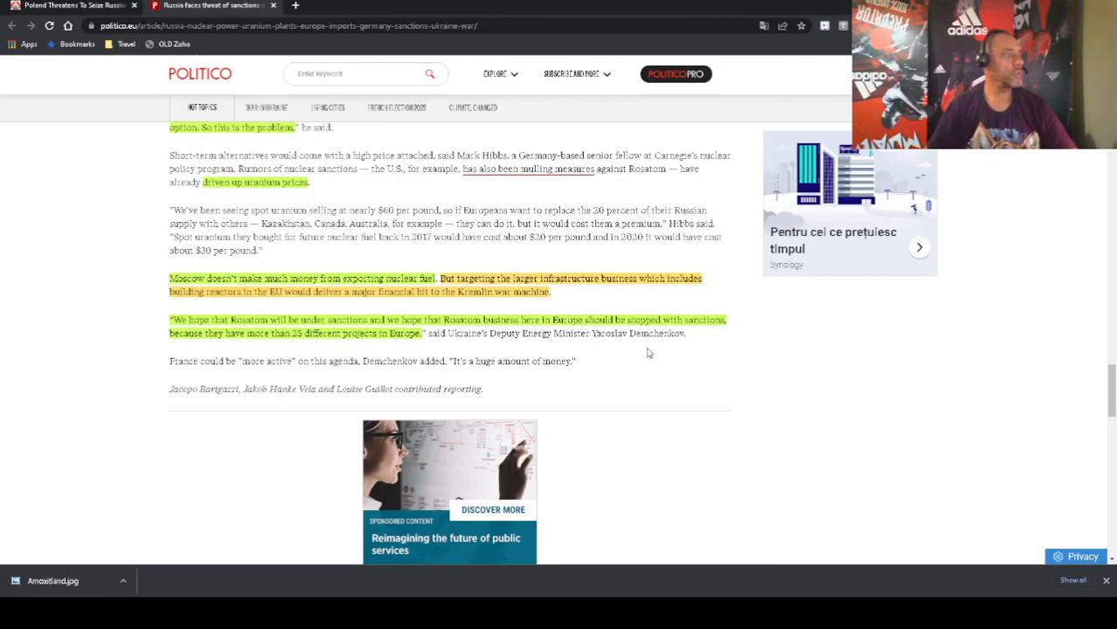
mouse_move(580, 362)
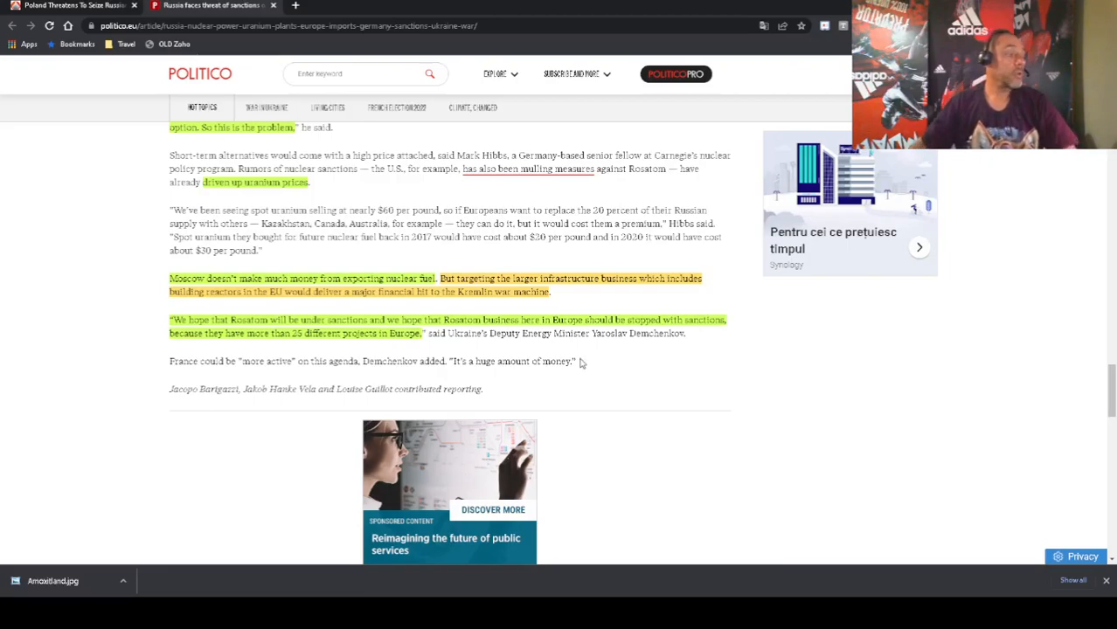
mouse_move(593, 378)
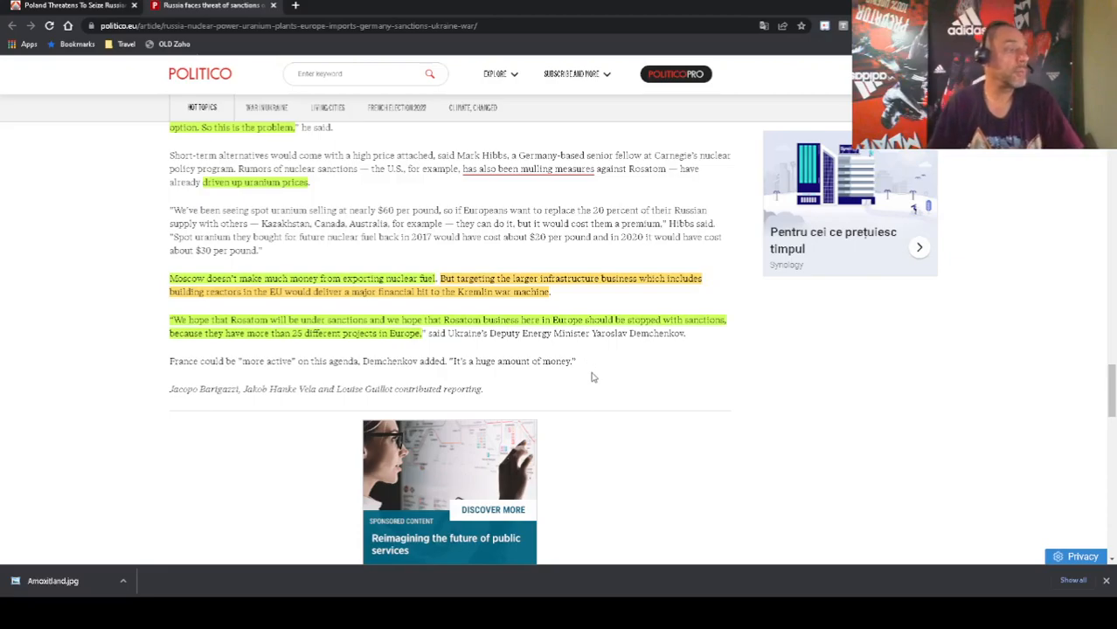
scroll("down", 3)
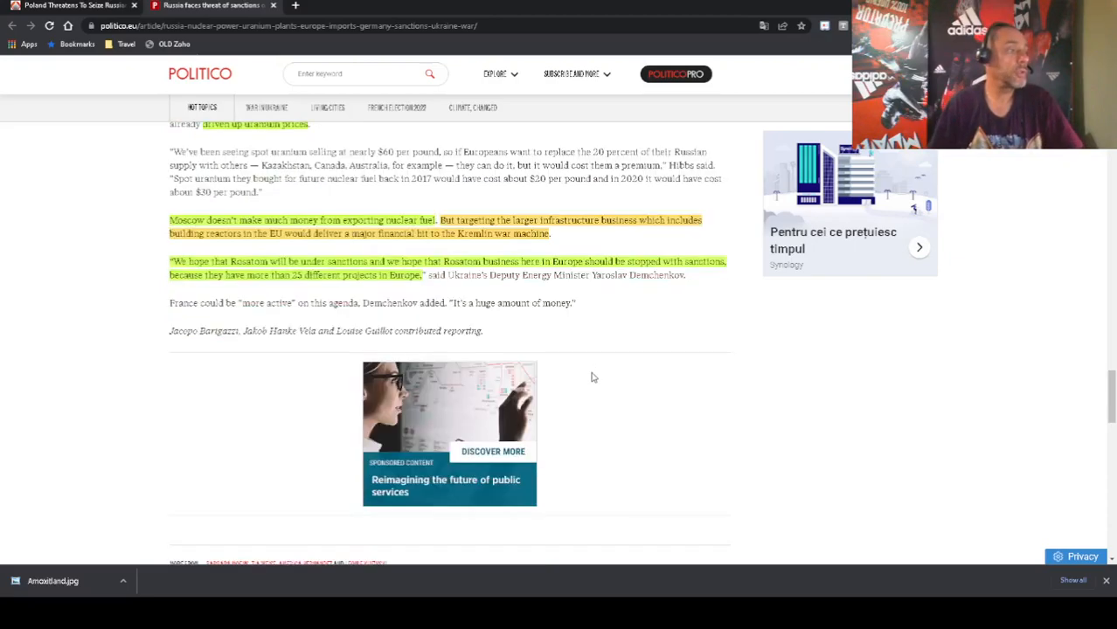
Scroll back up to the article's headline and lead photo after finishing the piece
scroll("up", 3)
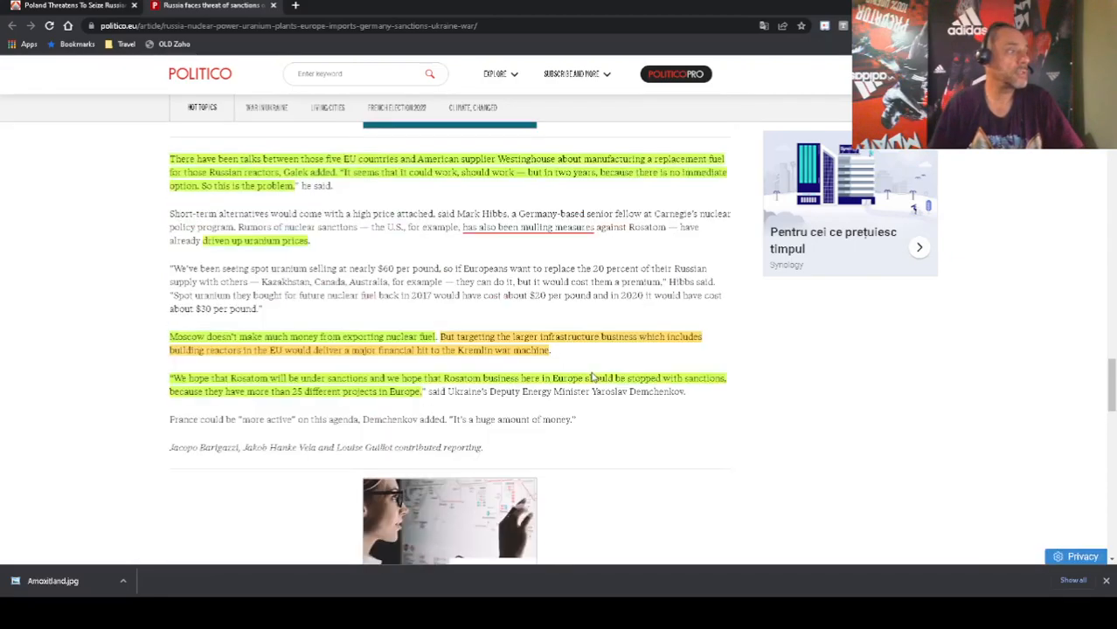
scroll("up", 3)
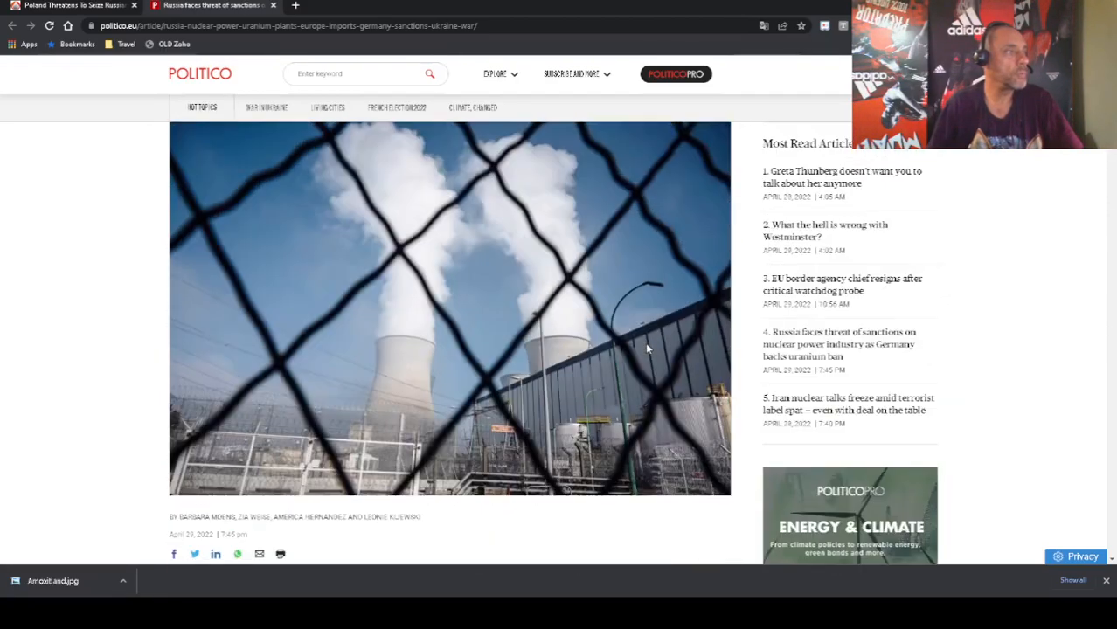
scroll("up", 3)
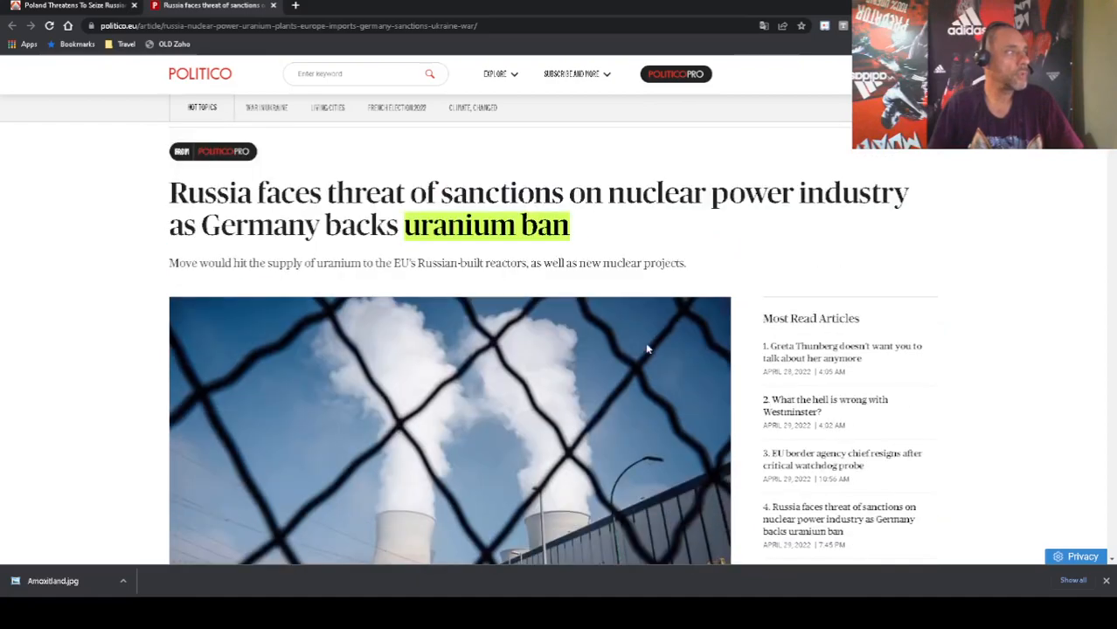
scroll("down", 3)
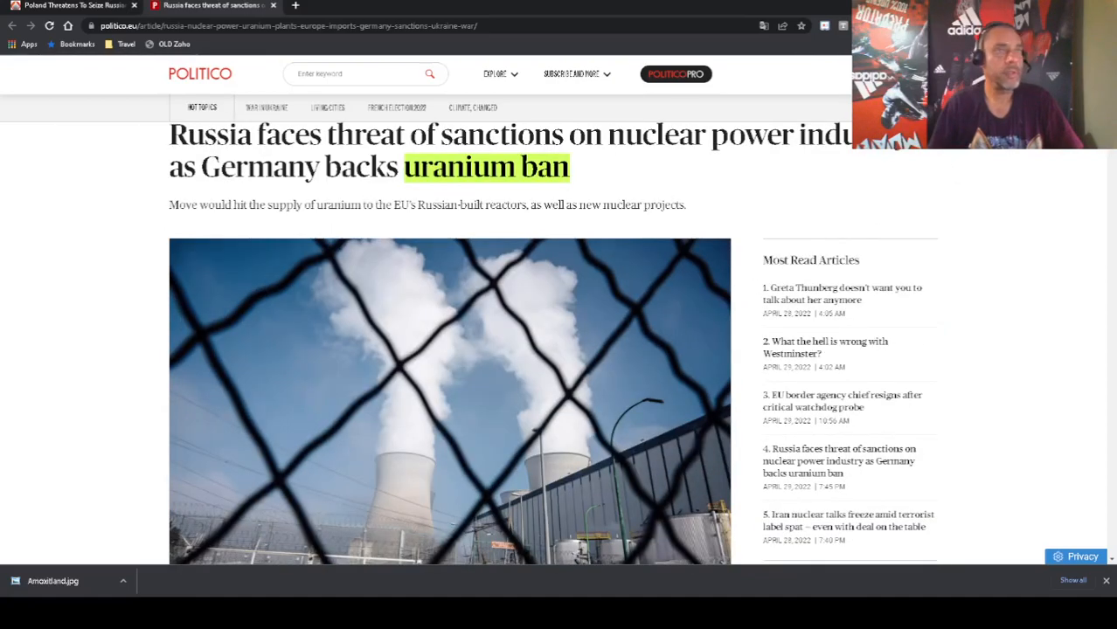
scroll("down", 3)
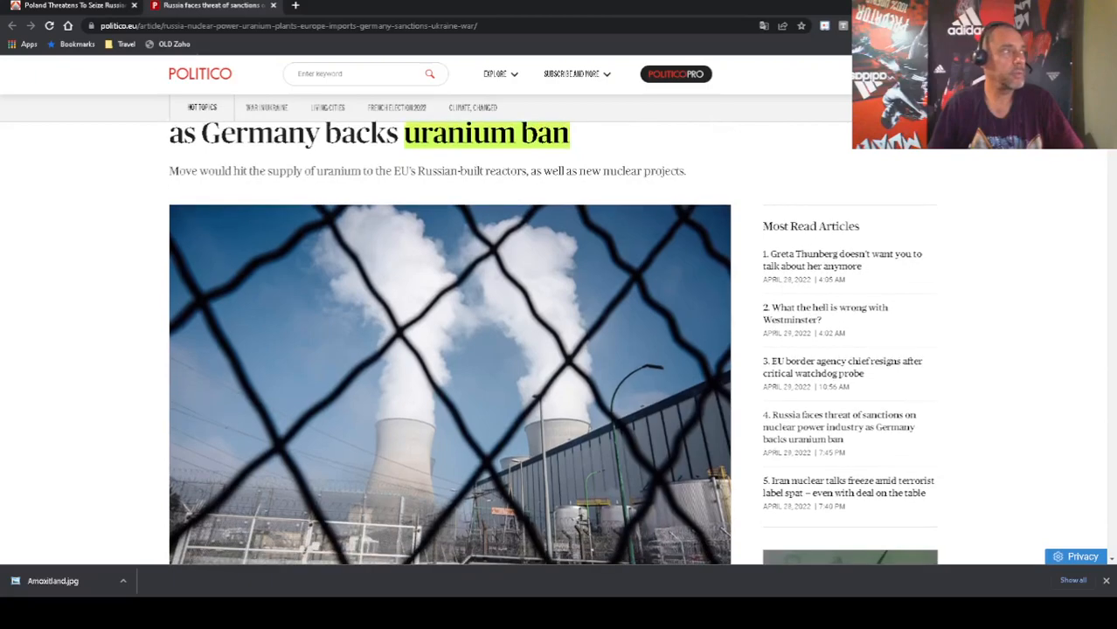
scroll("up", 3)
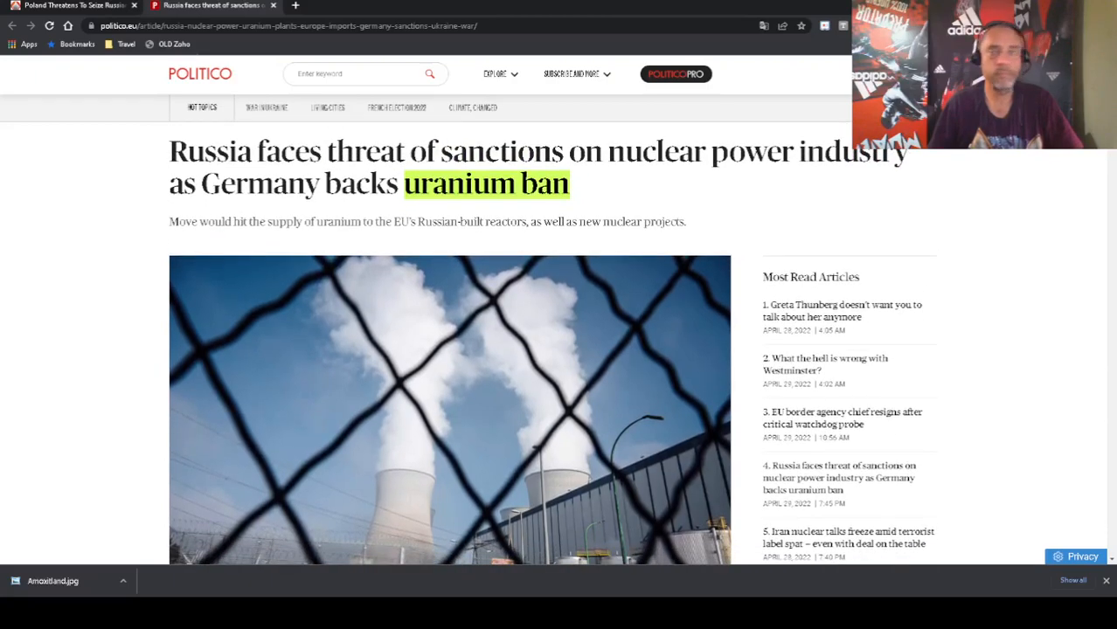